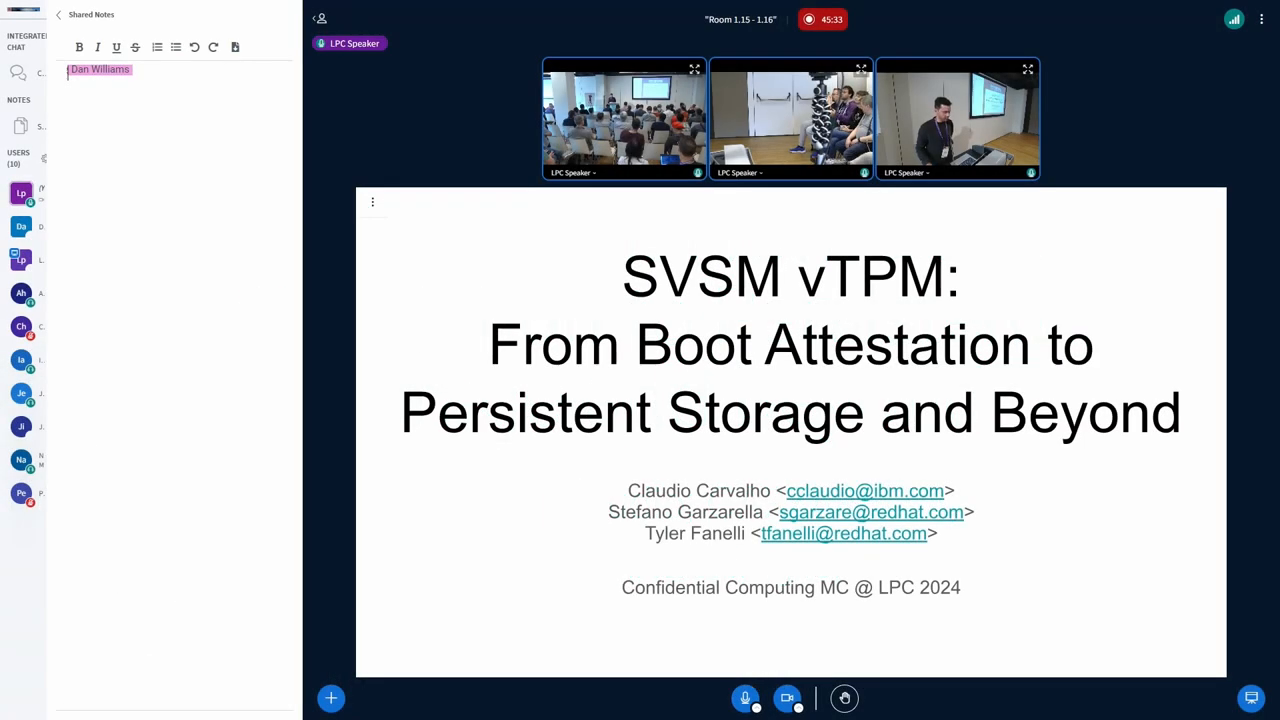
type("SVSM vTPM")
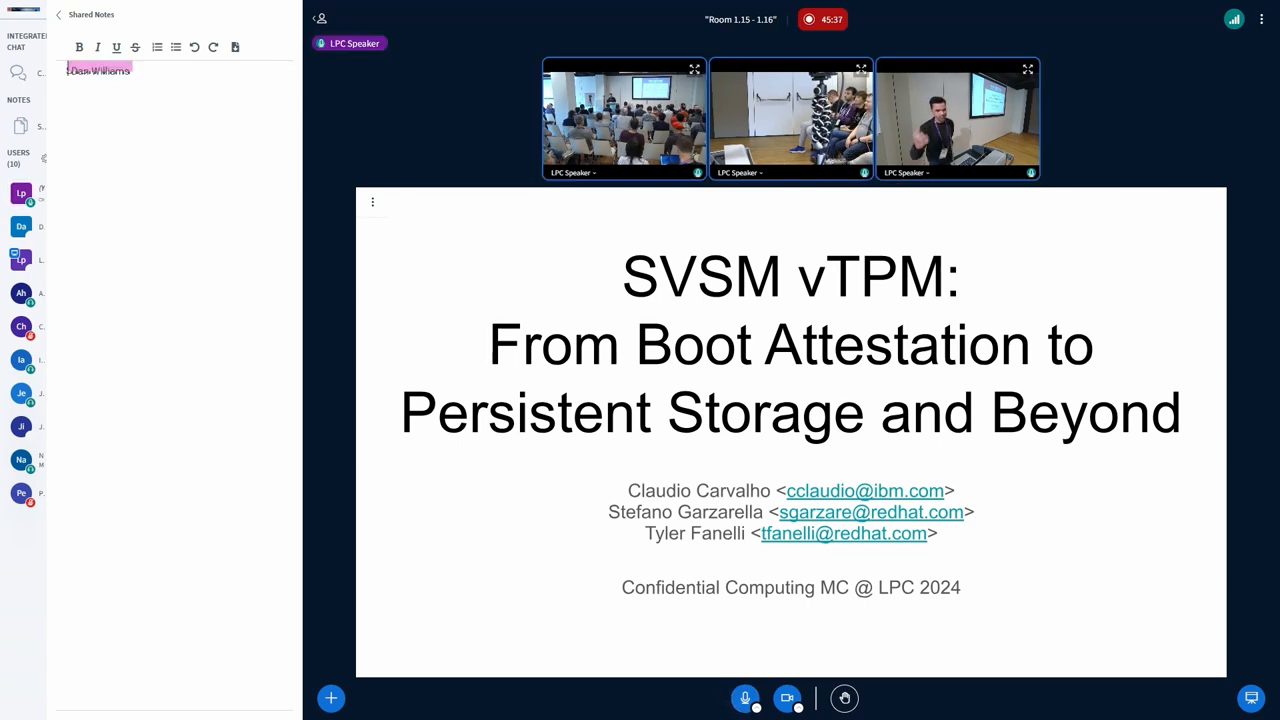
type("SVSM vTPM")
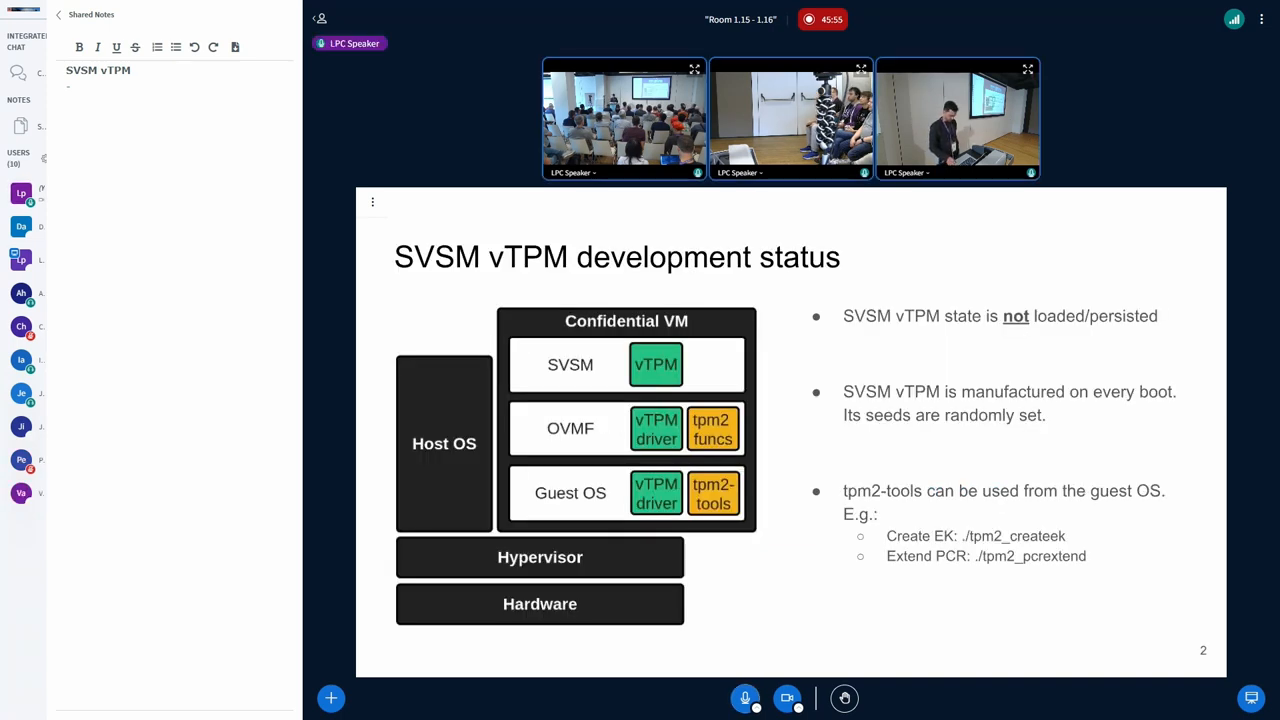
type("Dan Williams")
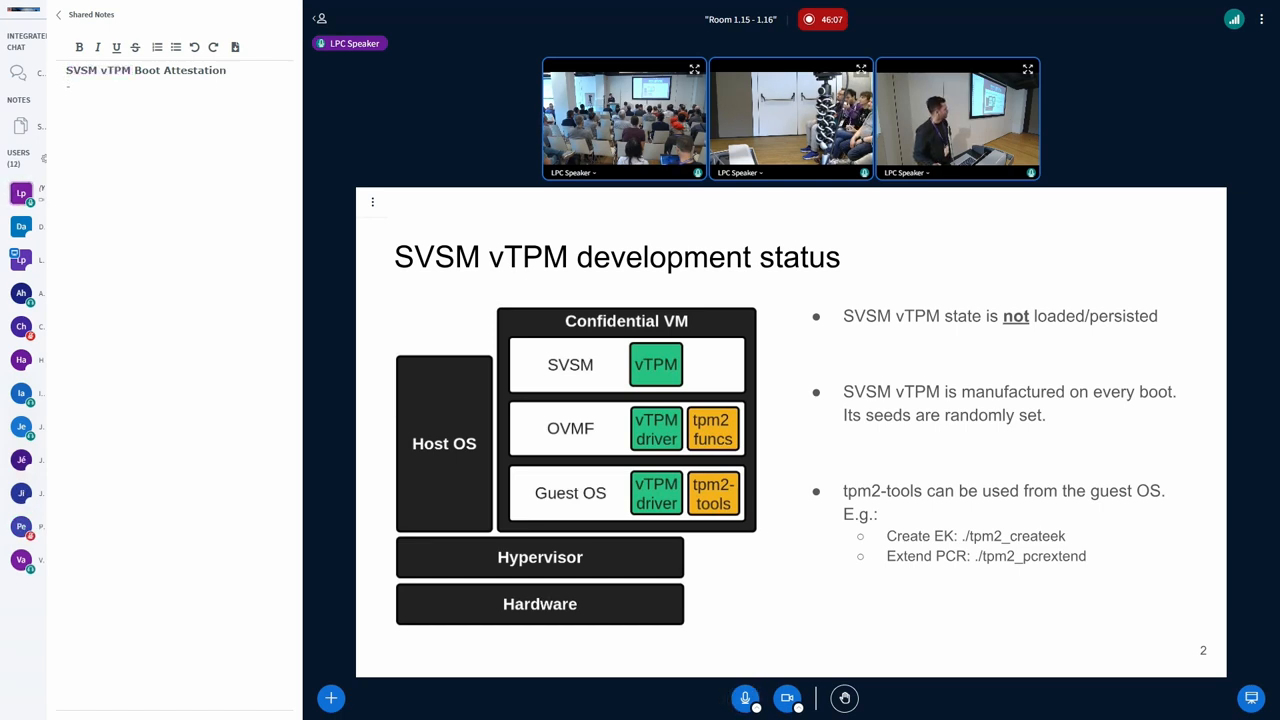
type("Dan Williams")
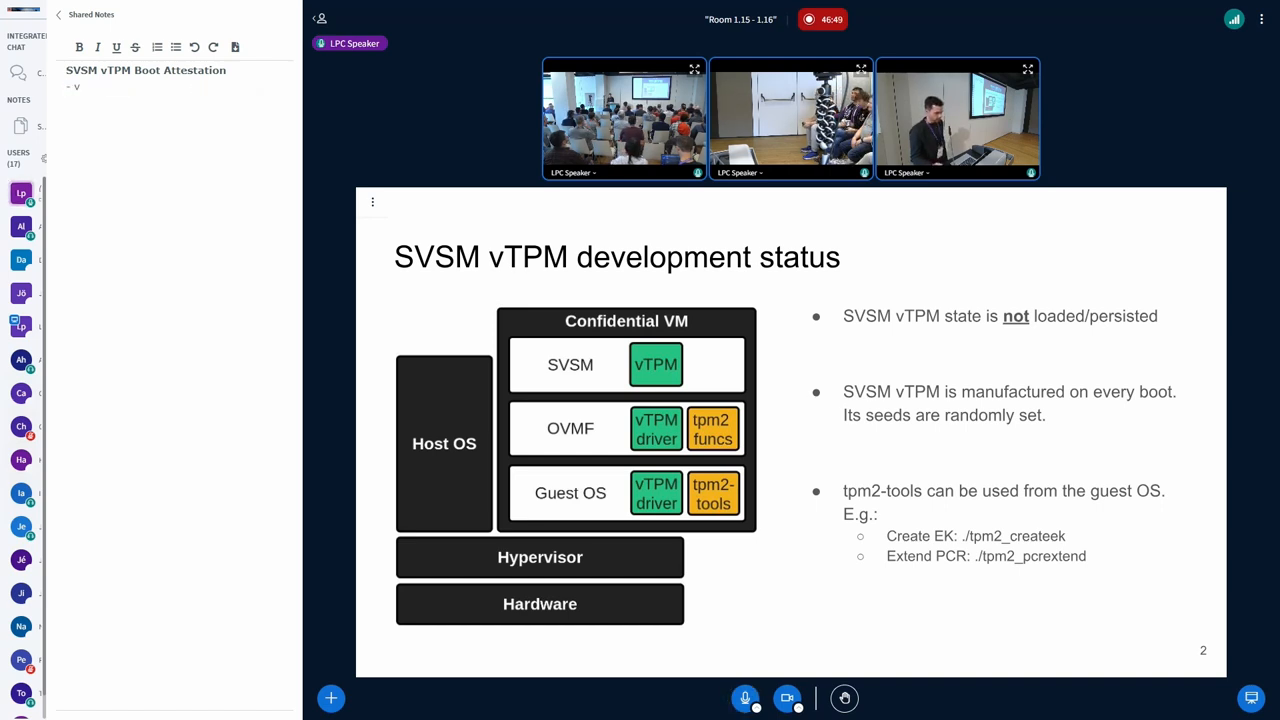
type("T")
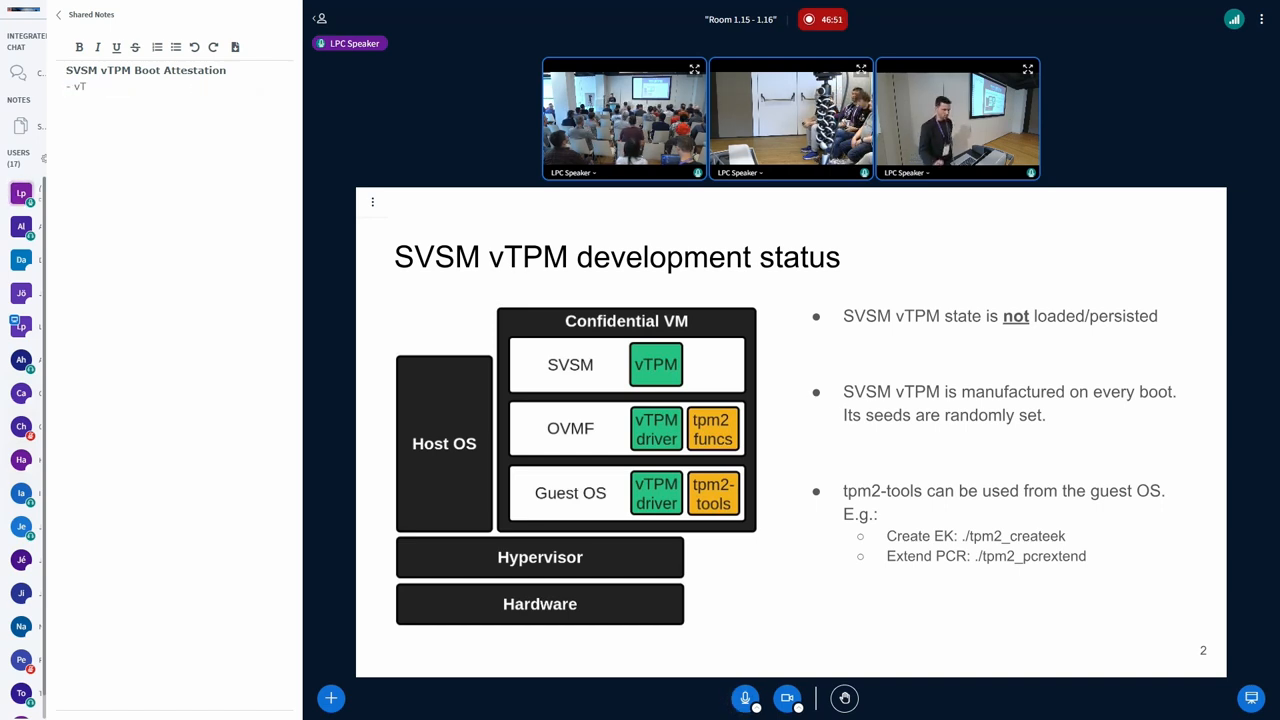
type("Dan Williams")
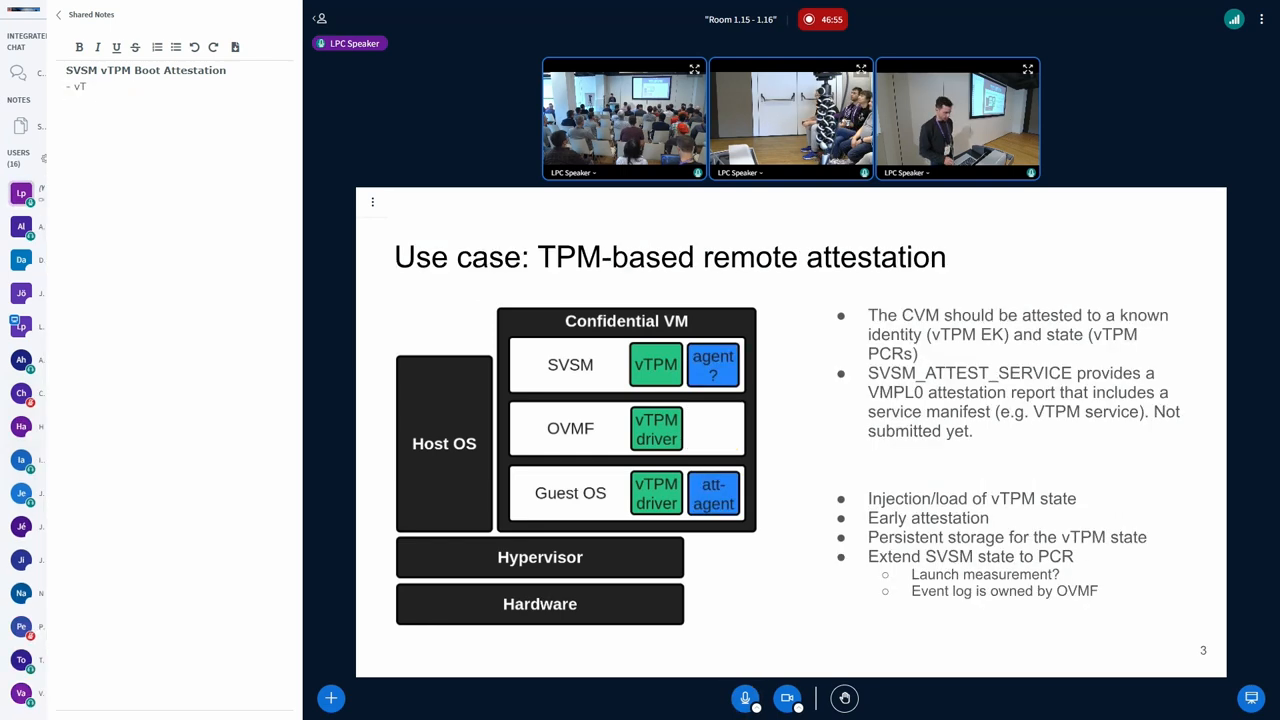
type("Dan Williams, fresh each bo")
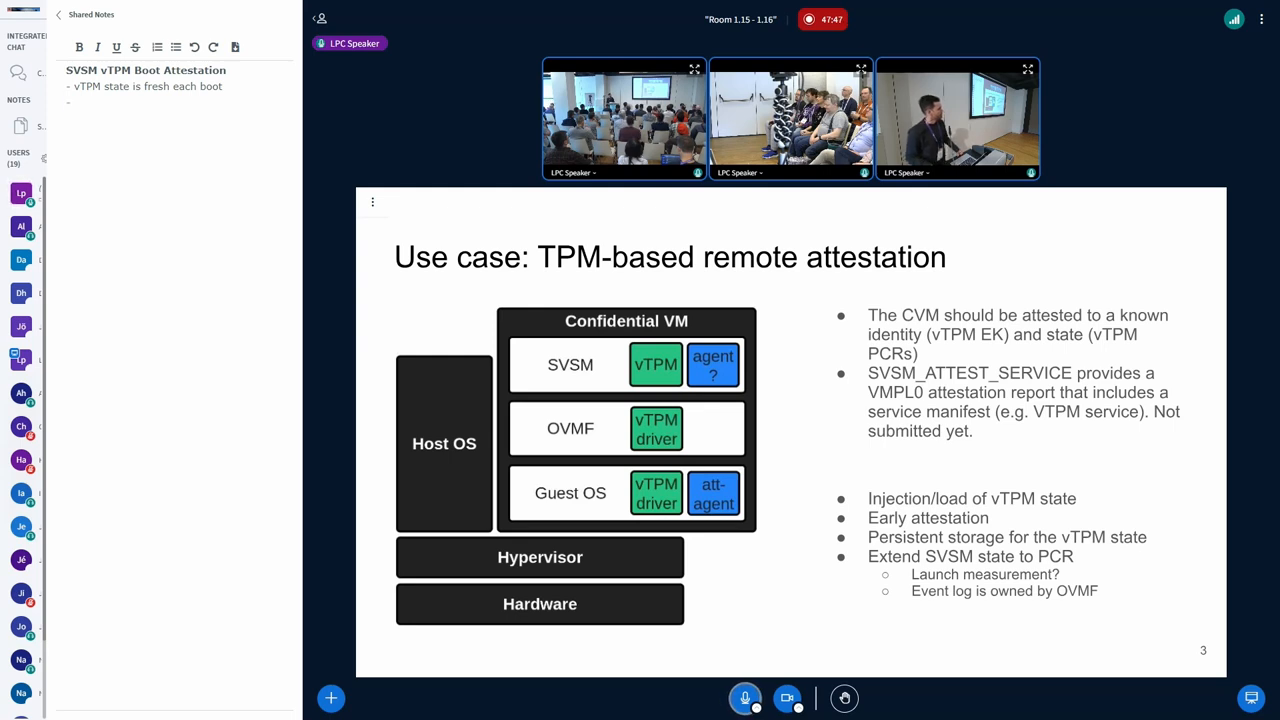
type("Dhaval Giani")
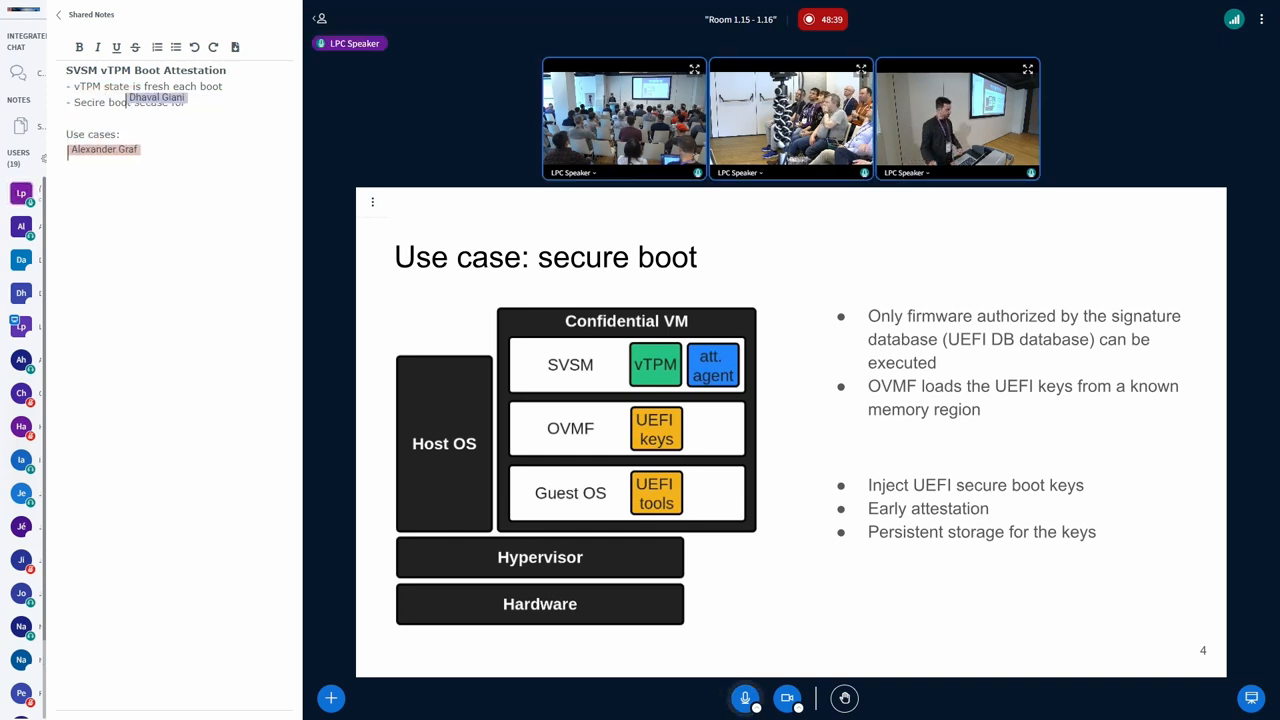
type("vTPMn,")
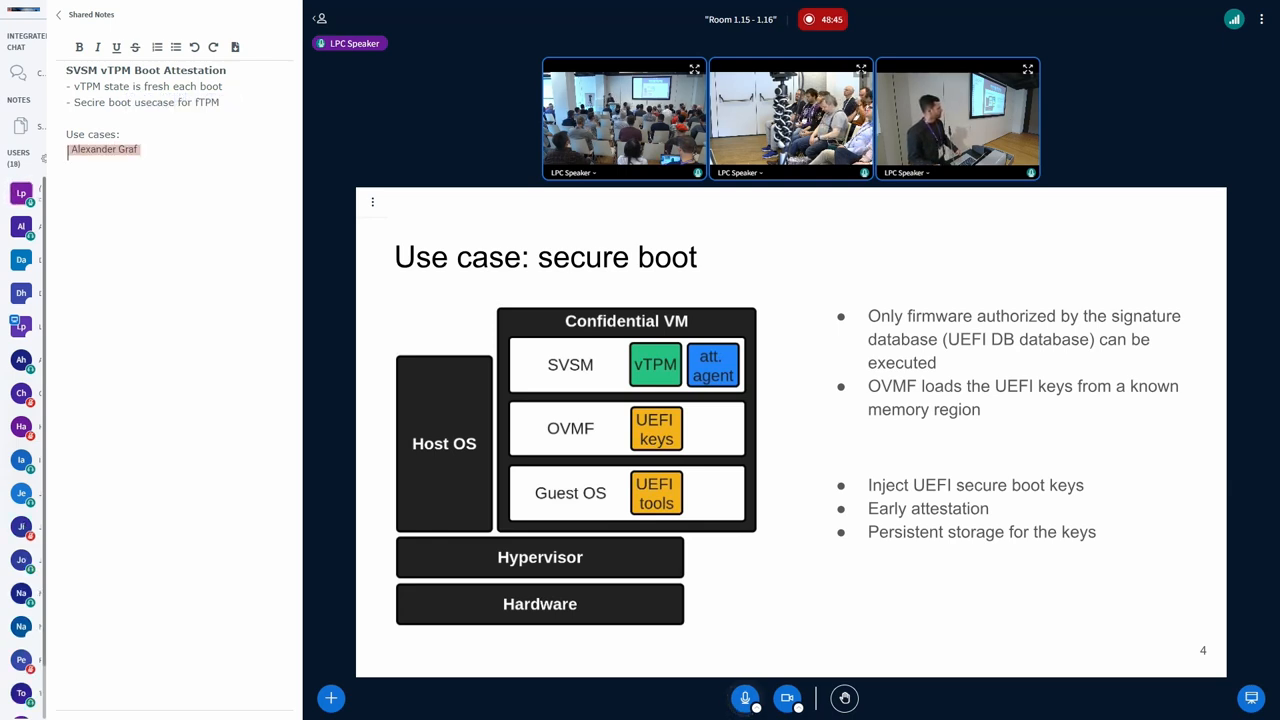
type("vTPM, UEFI Secure Boot, LUKS")
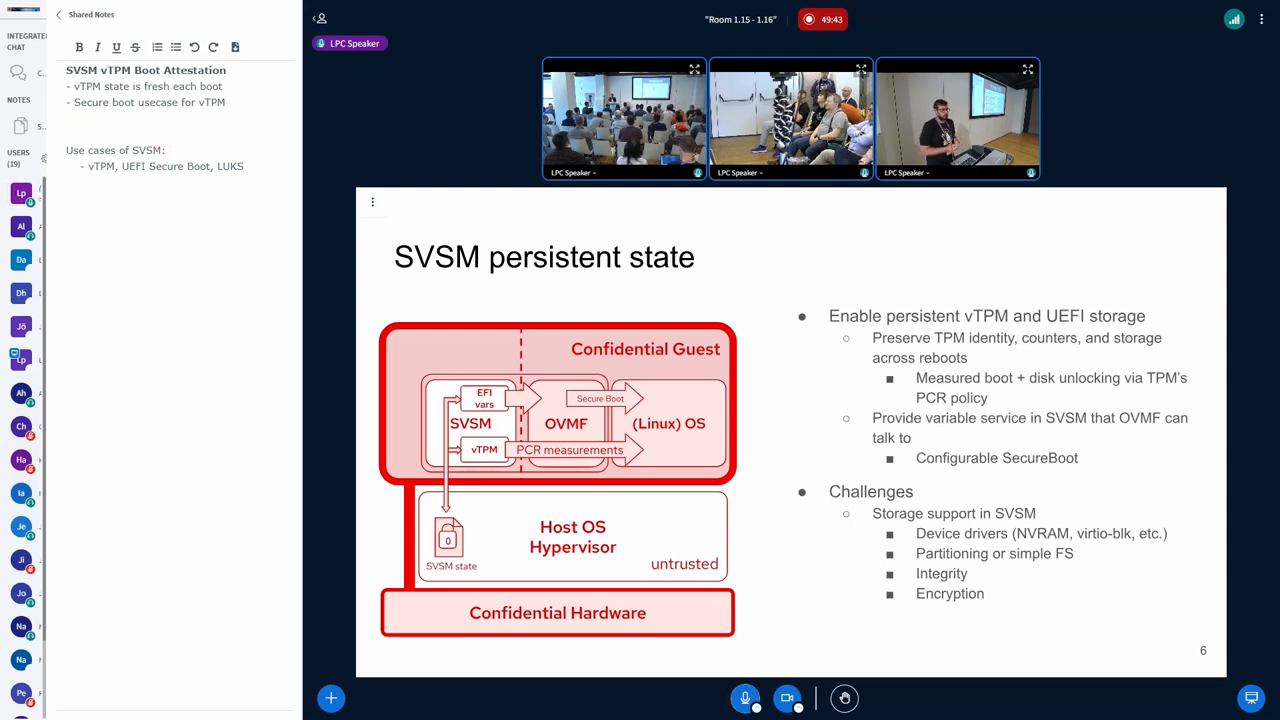
type("Dhaval Giani")
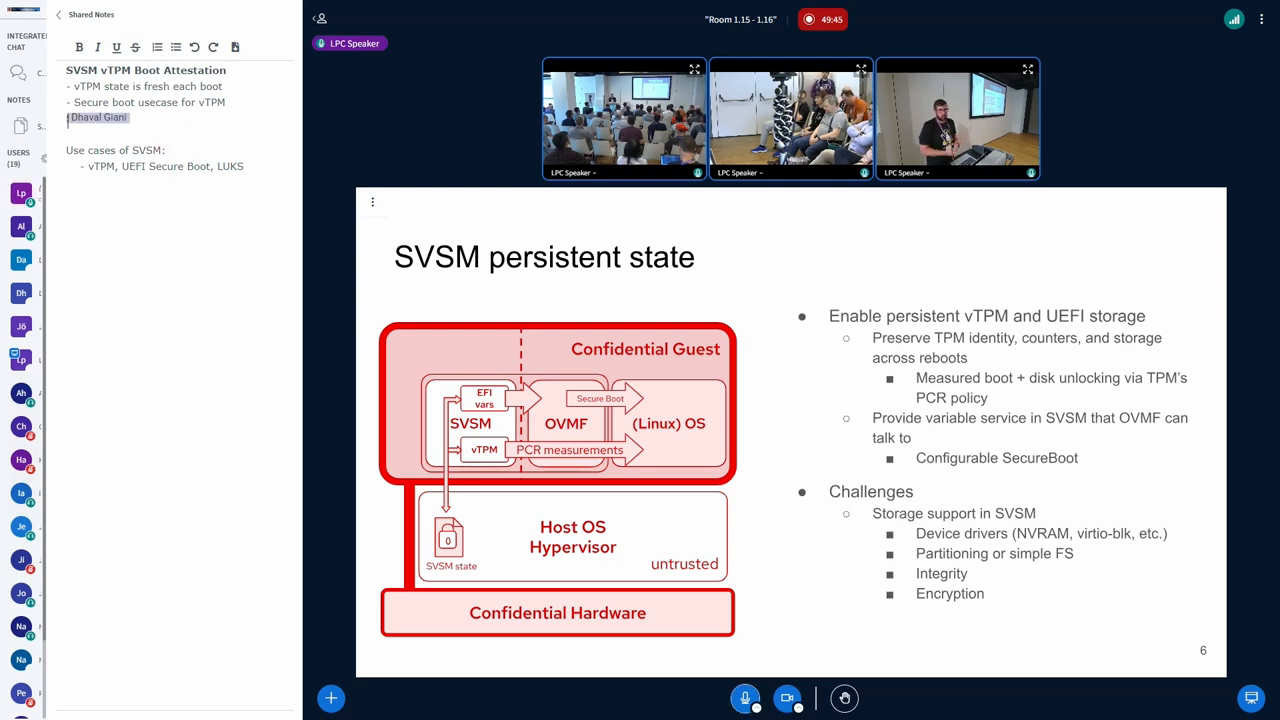
type("SVSM")
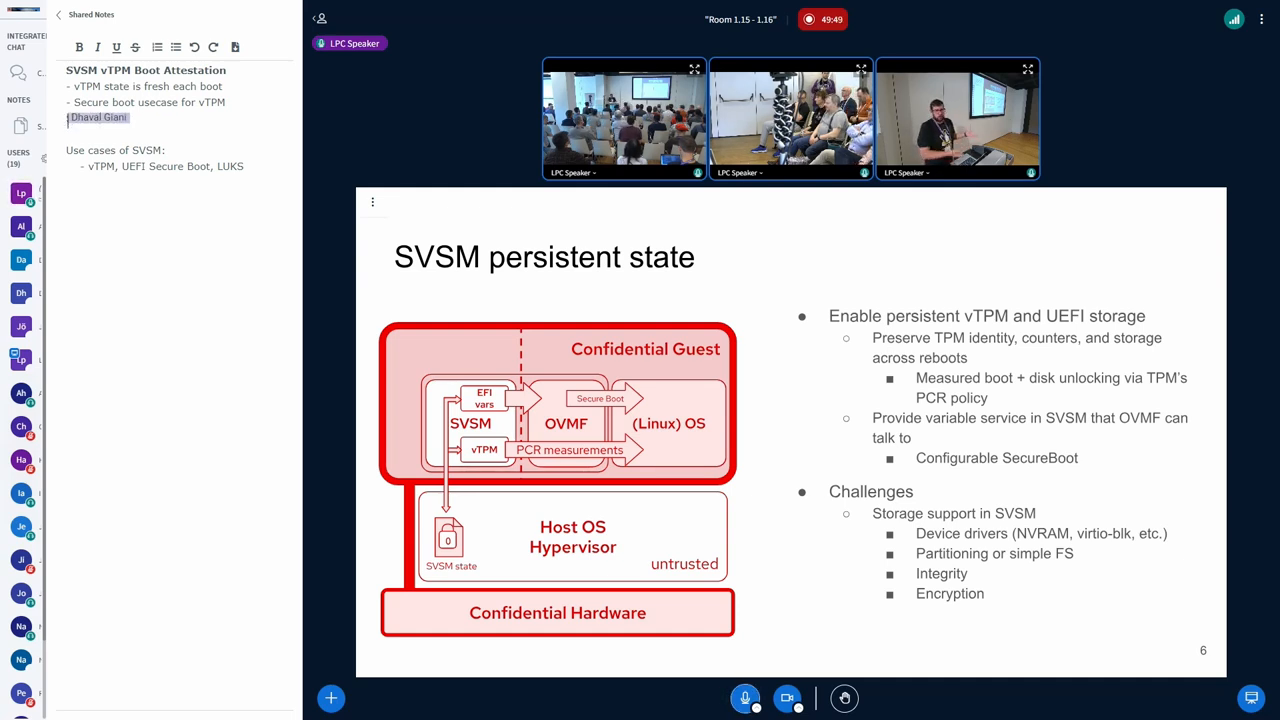
type("SVSM persistance")
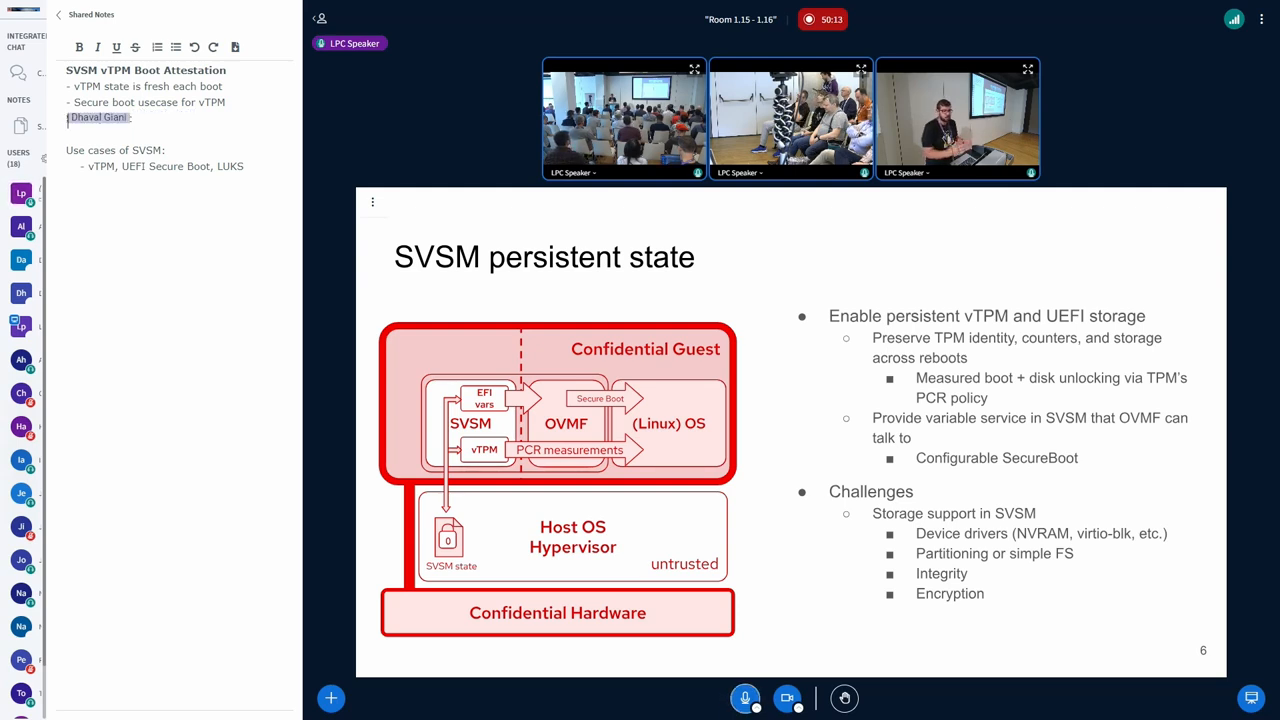
type("SVSM persist")
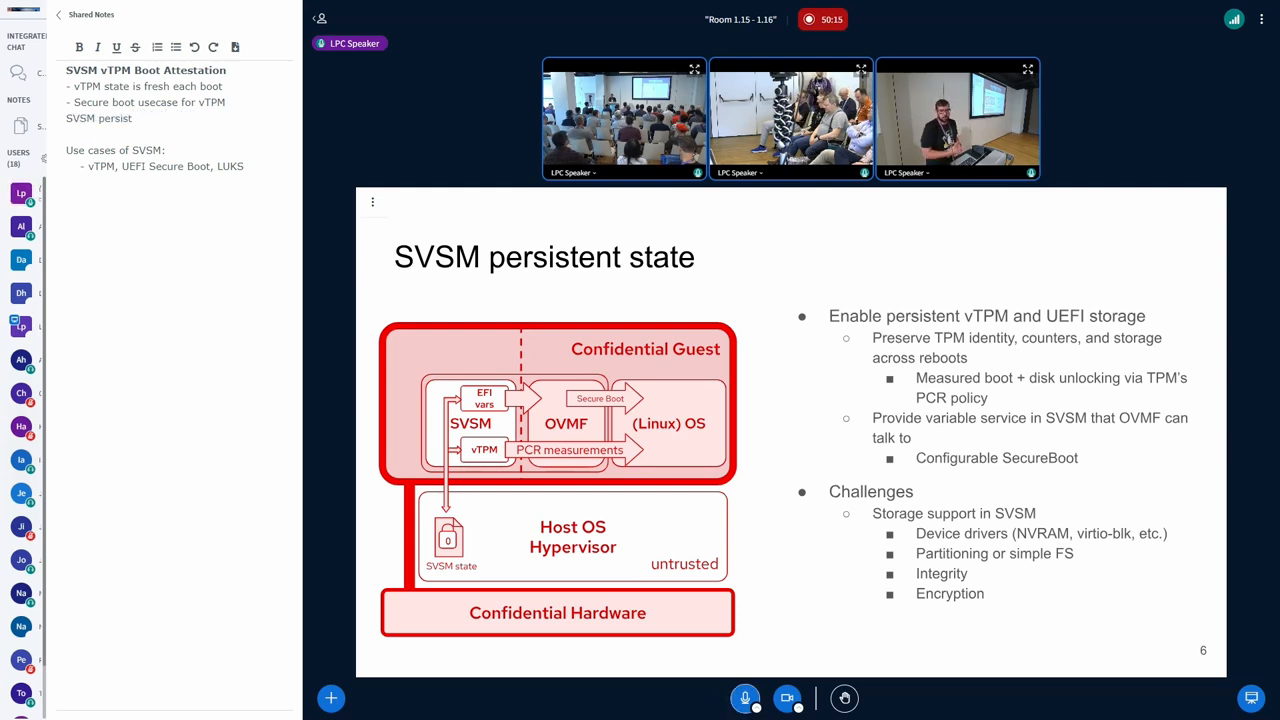
type("ence - have the vTPM behavelike a \"real\" TPM")
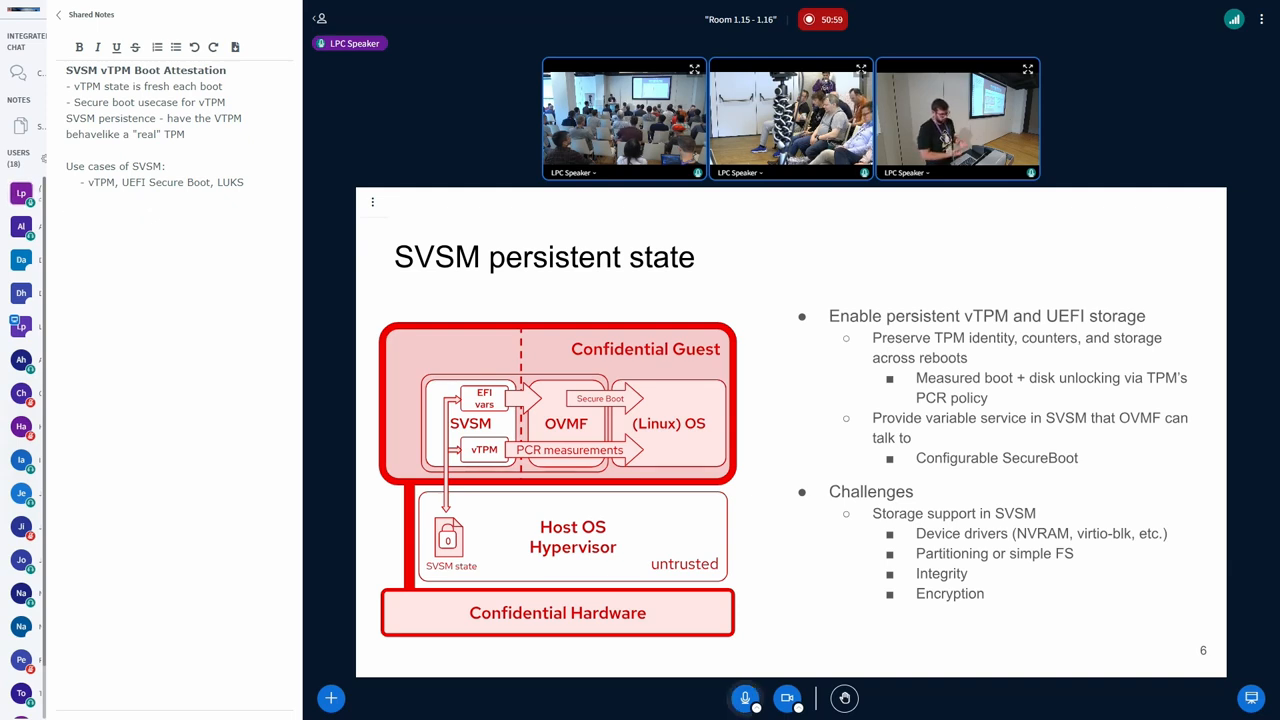
type("All of them need persistent storage.")
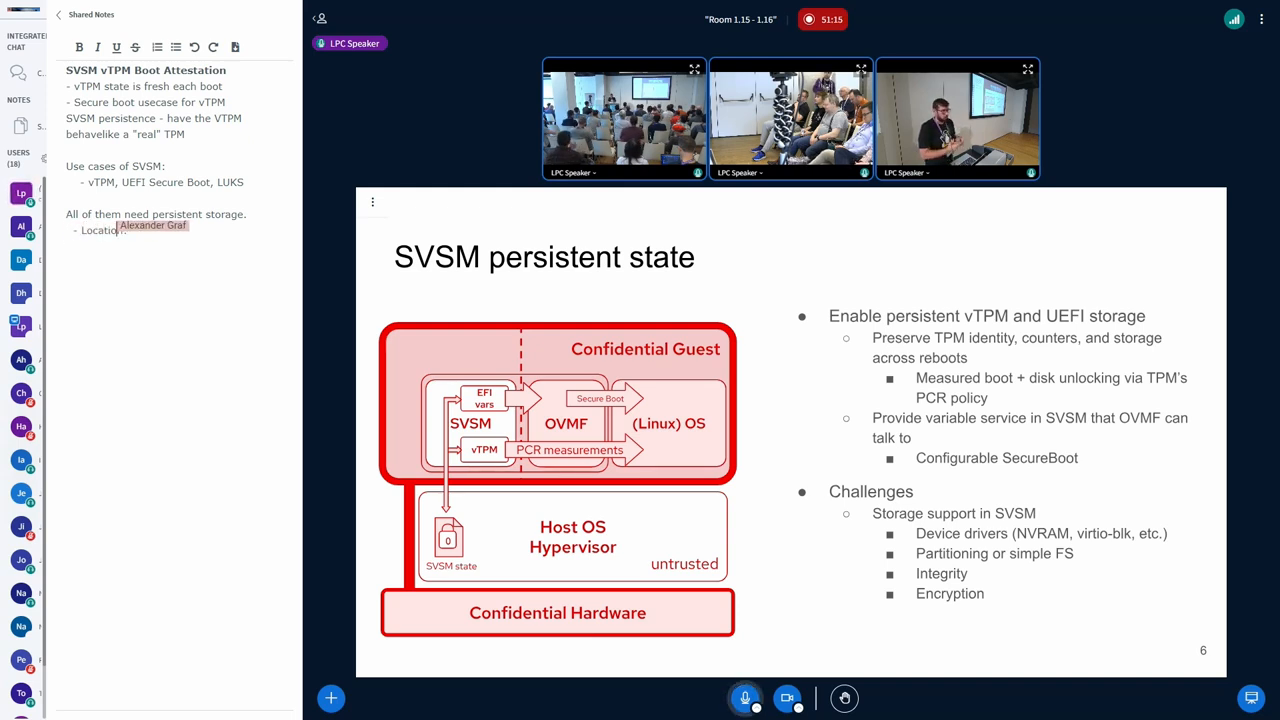
type("NVRAM? blk?")
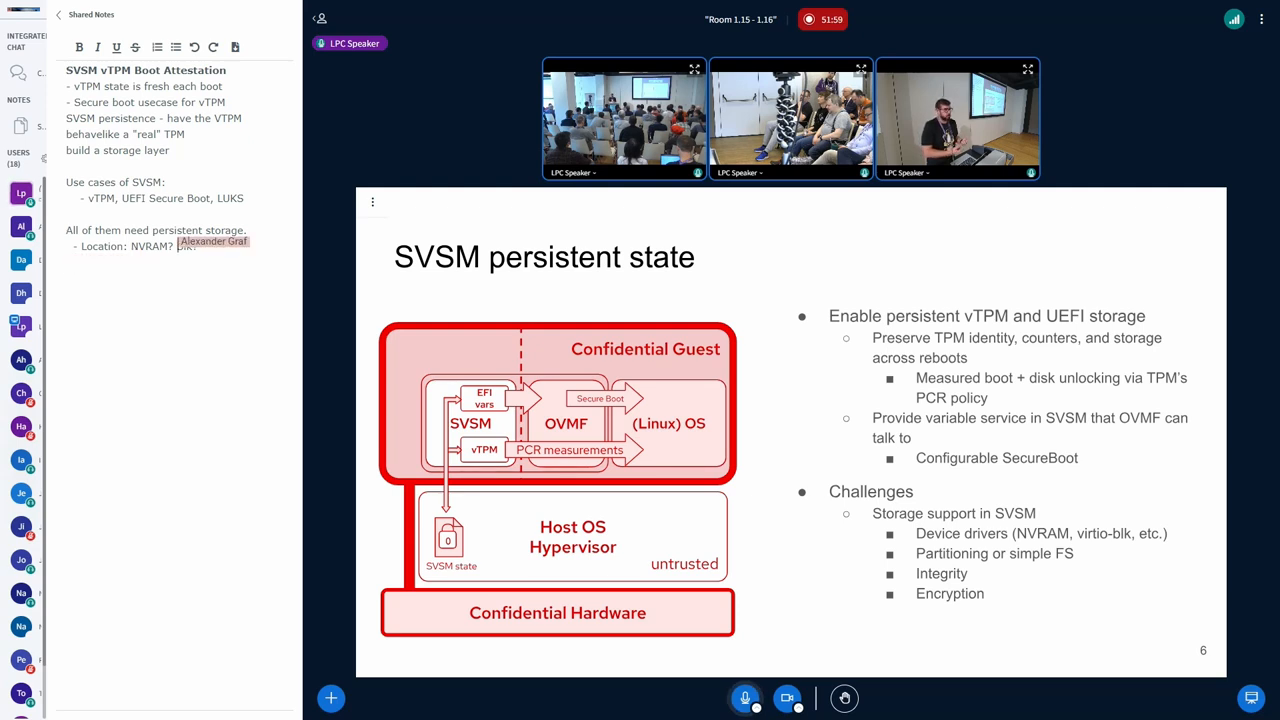
type("Blk?")
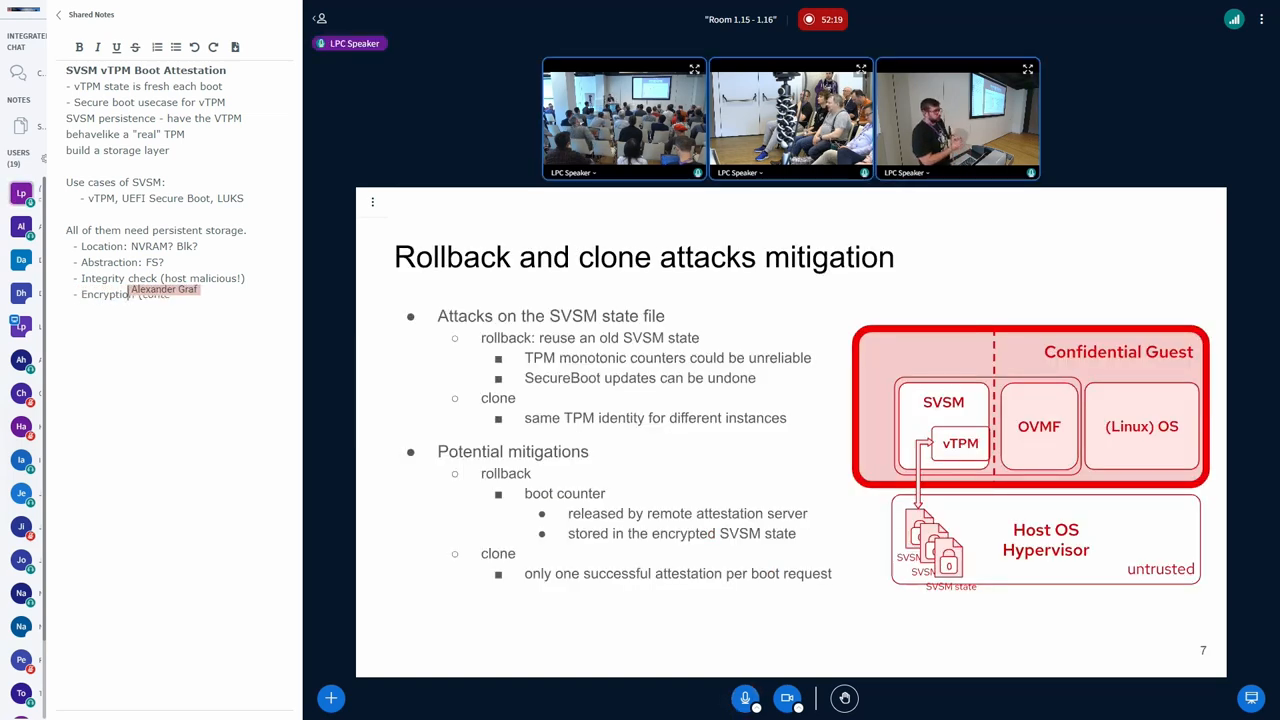
type("(contents invisible to host)")
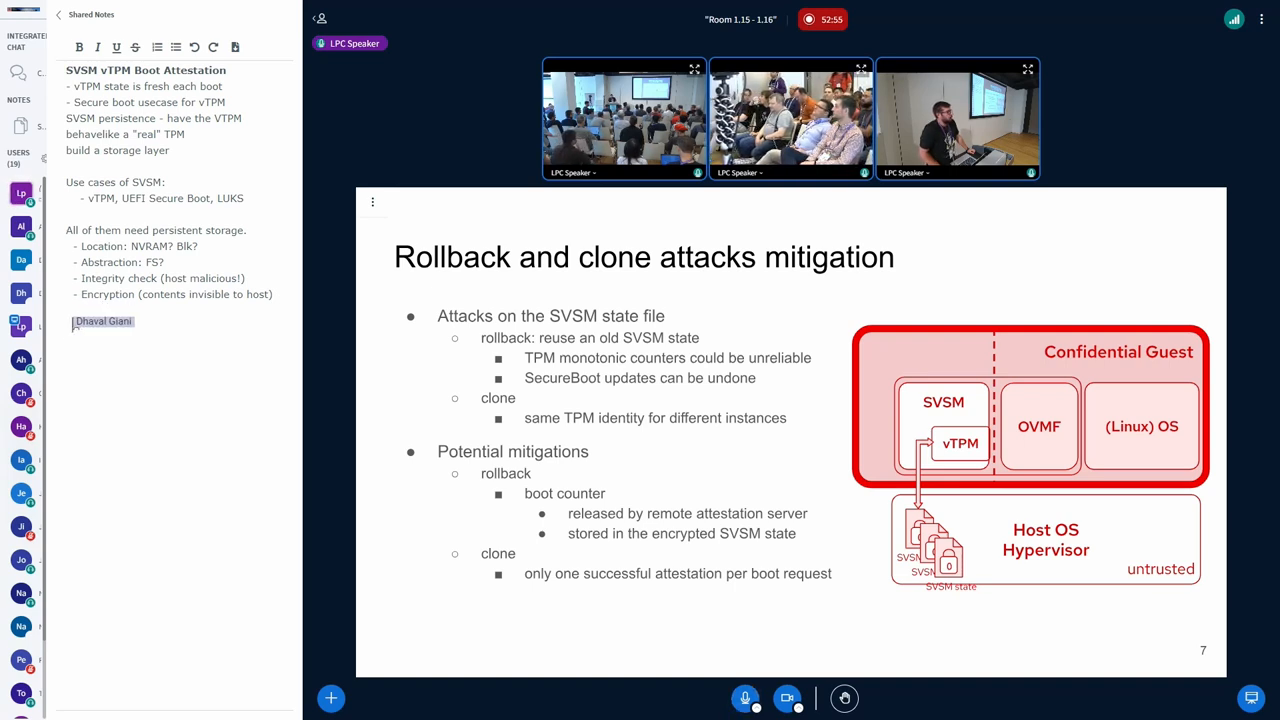
type("Agraf - when you say encryption - where is the key stored?")
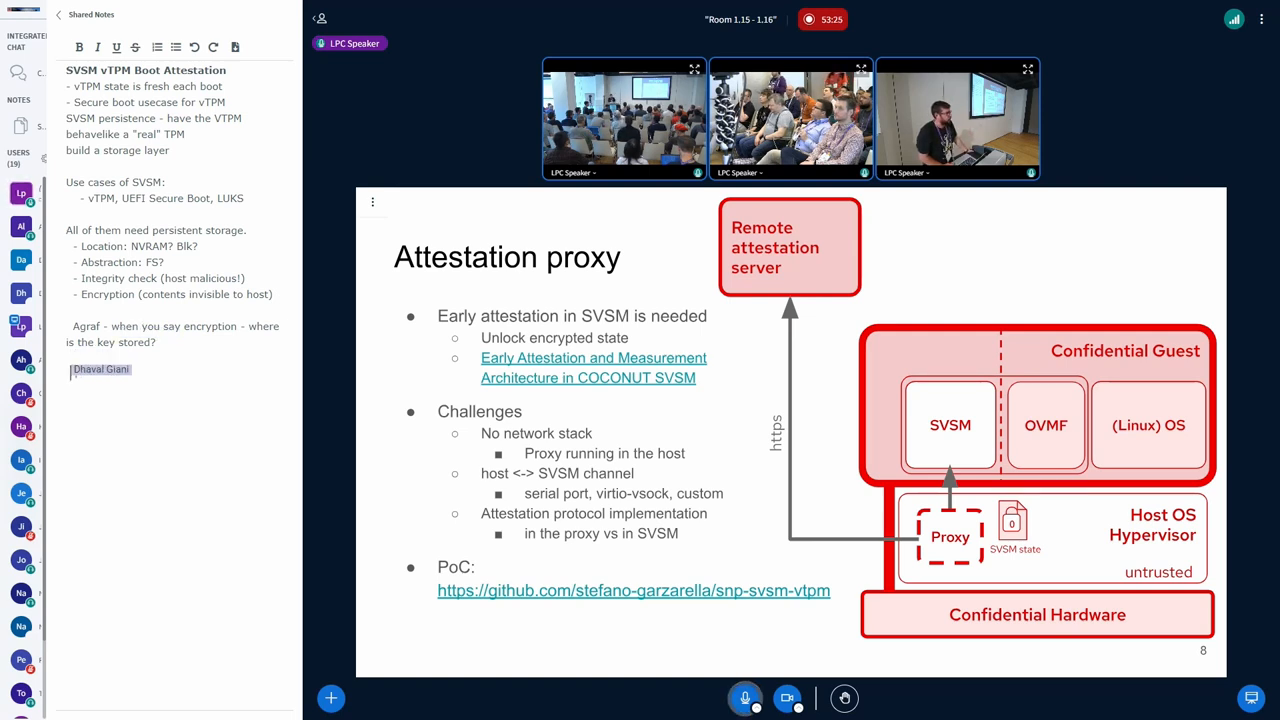
type("Teach SVSM")
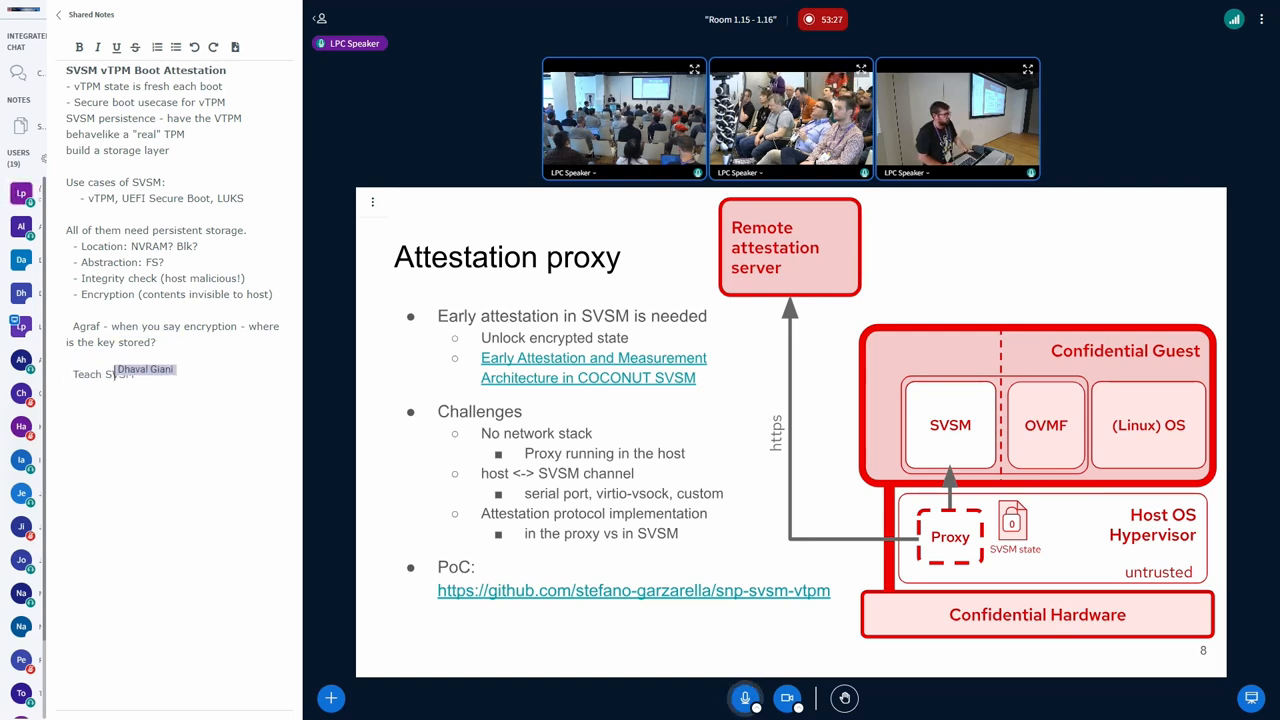
type("about networking? no - think ab")
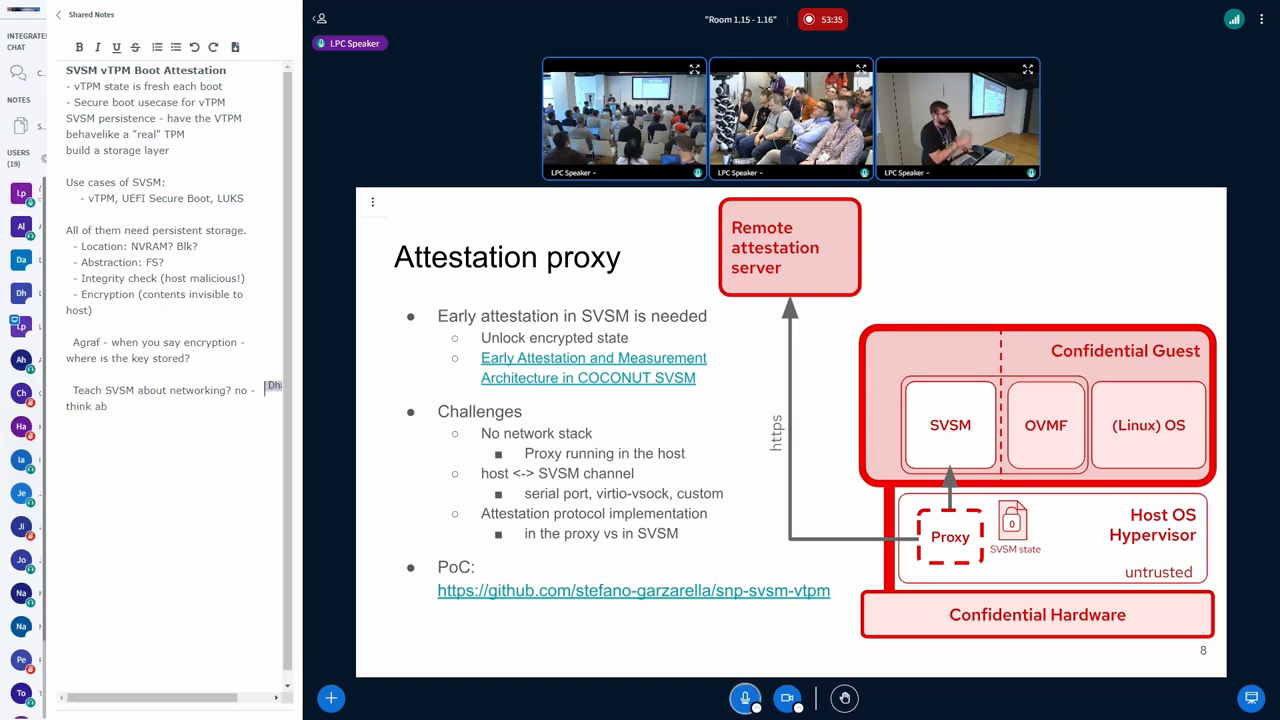
type("thinking about a")
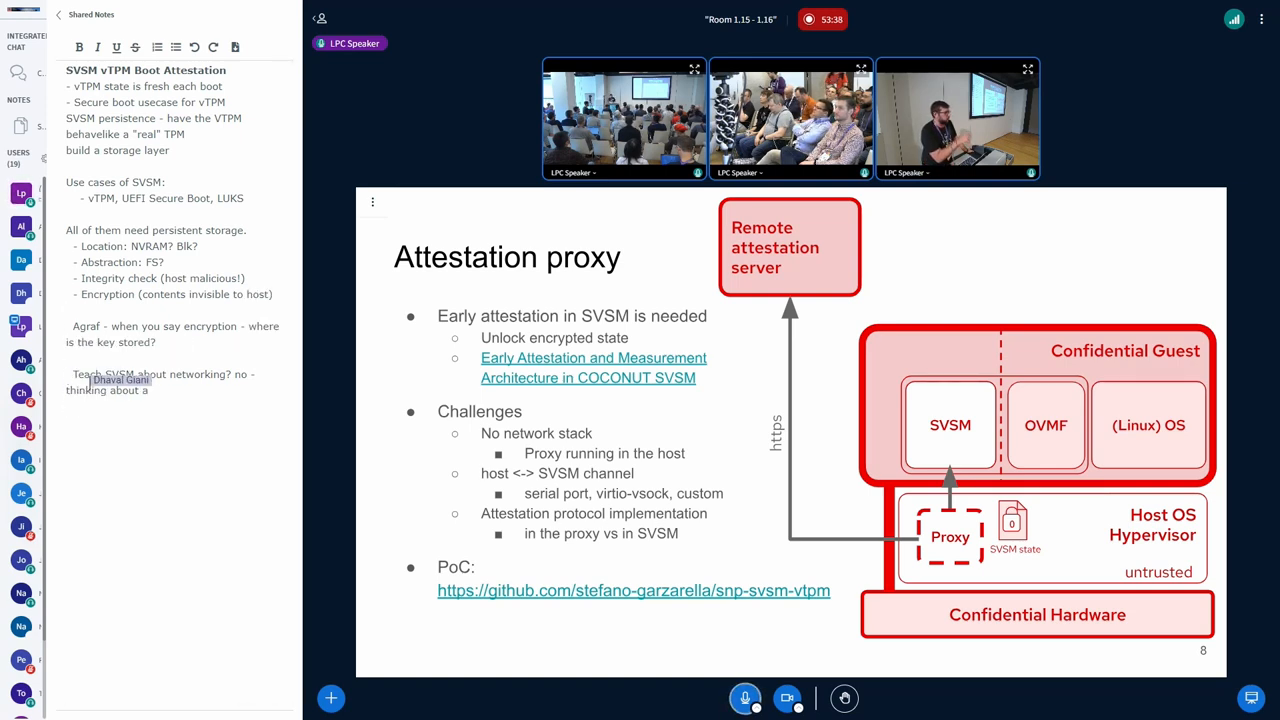
type("proxy.")
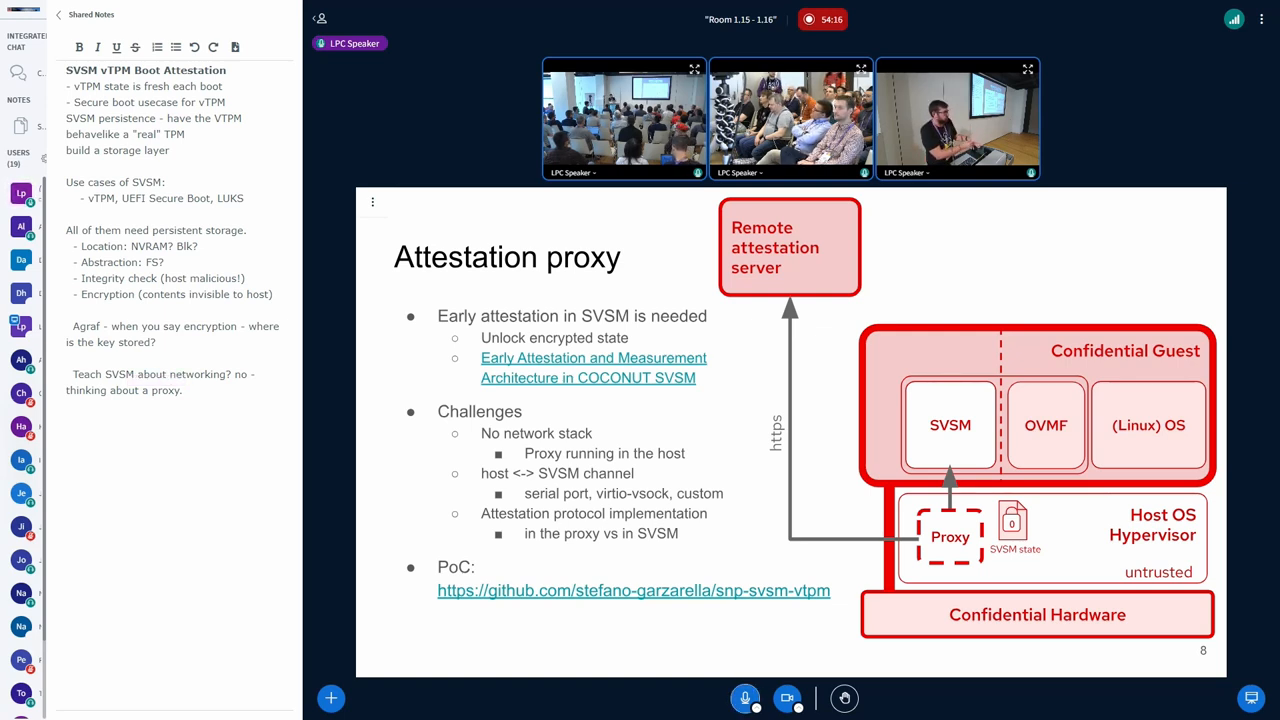
type("sv")
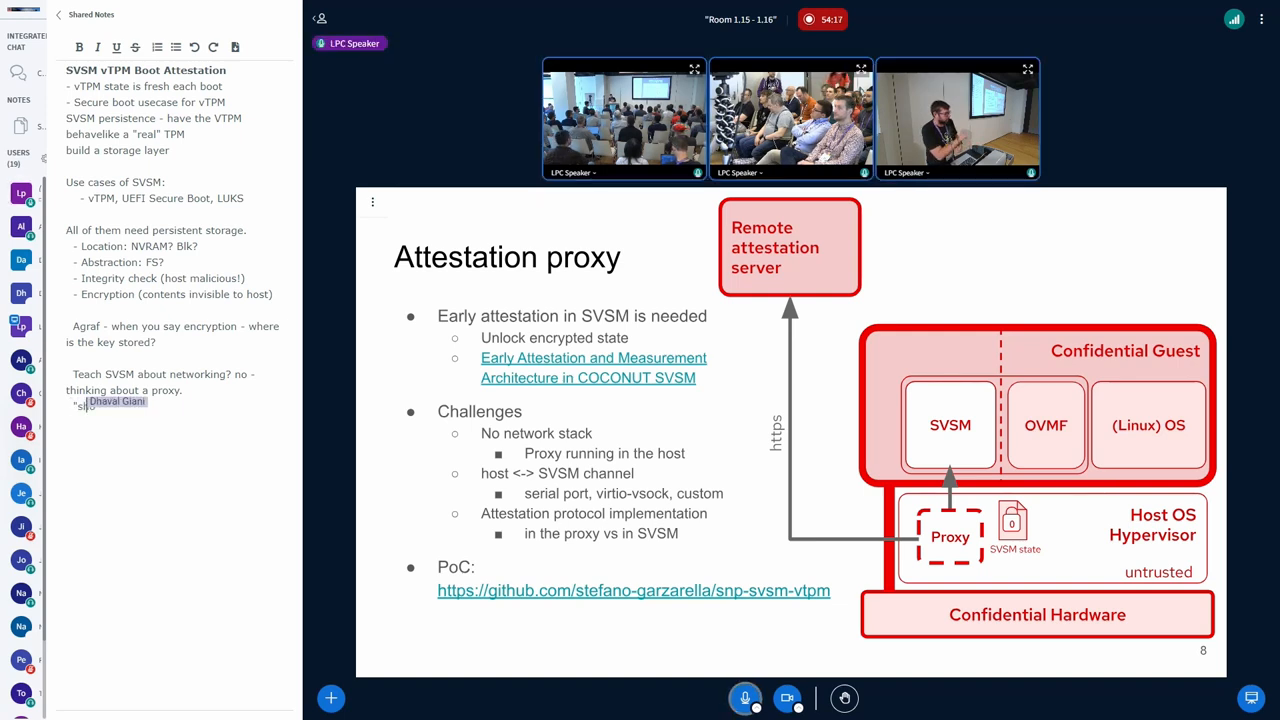
type("shortcut\" networking")
type("Need to attest to genuine hardware ")
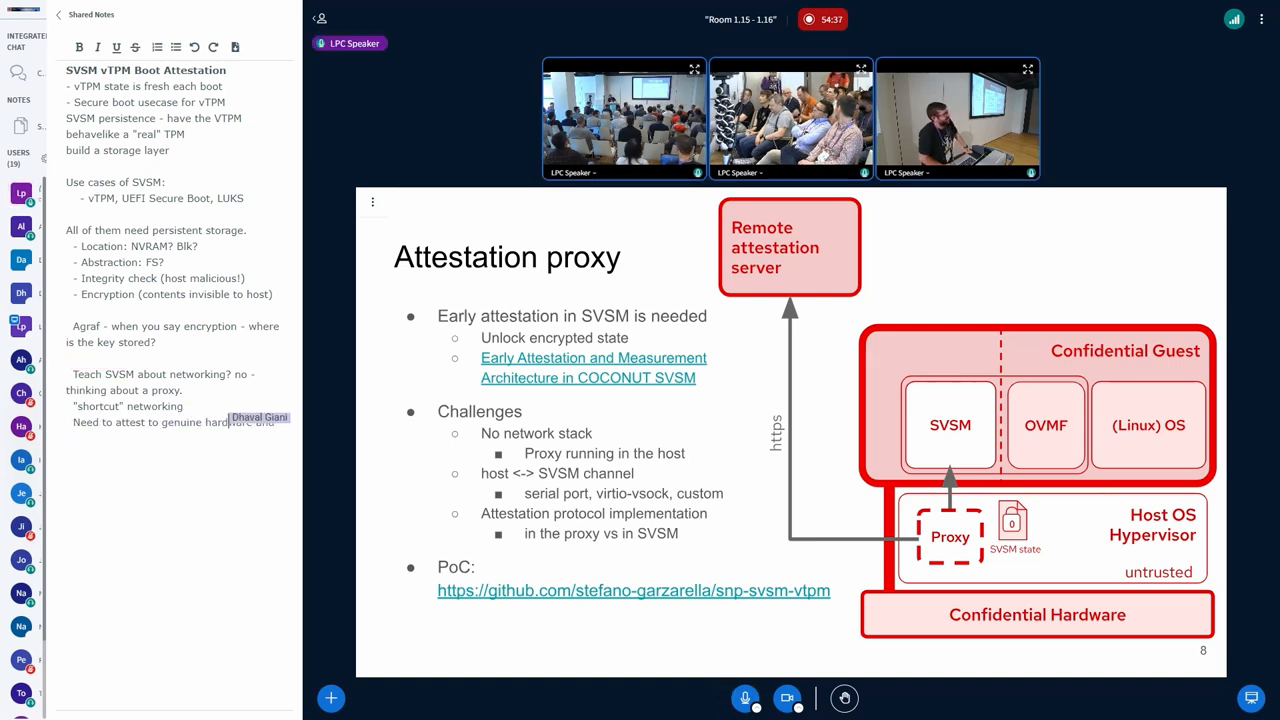
type("and software running")
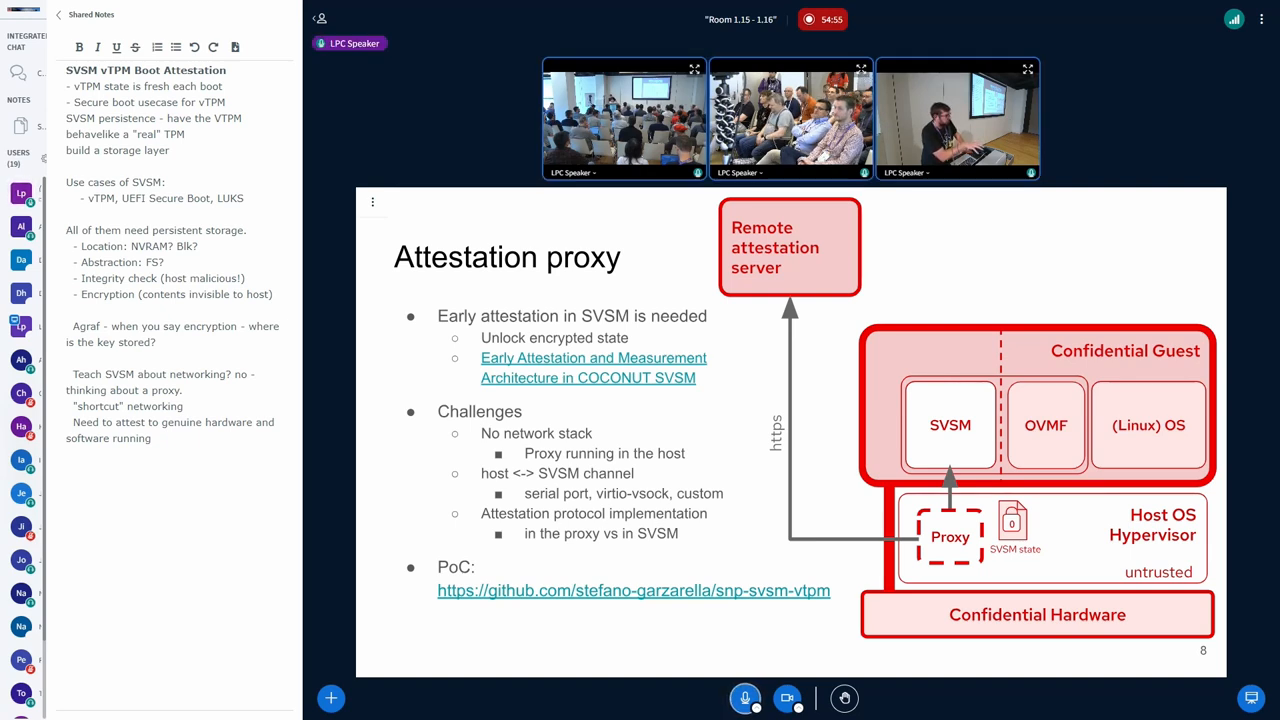
type("w")
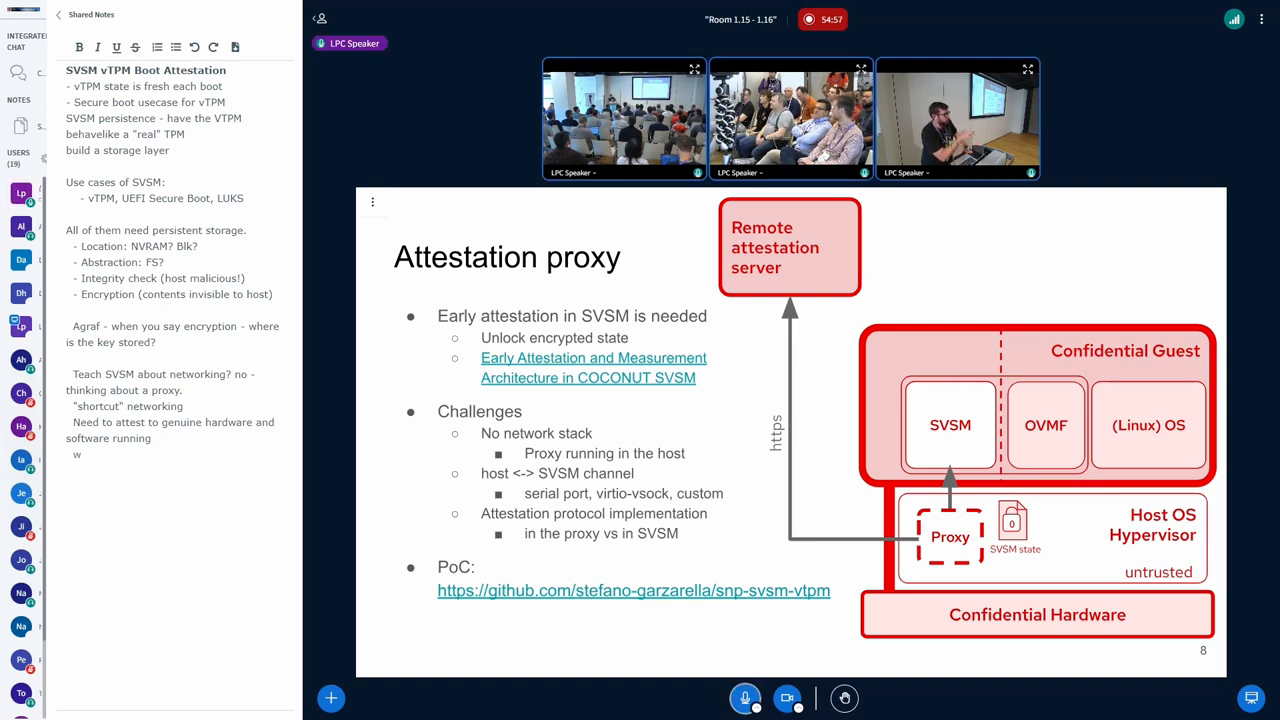
type("where is the private key for the svsm stored for the guest os?")
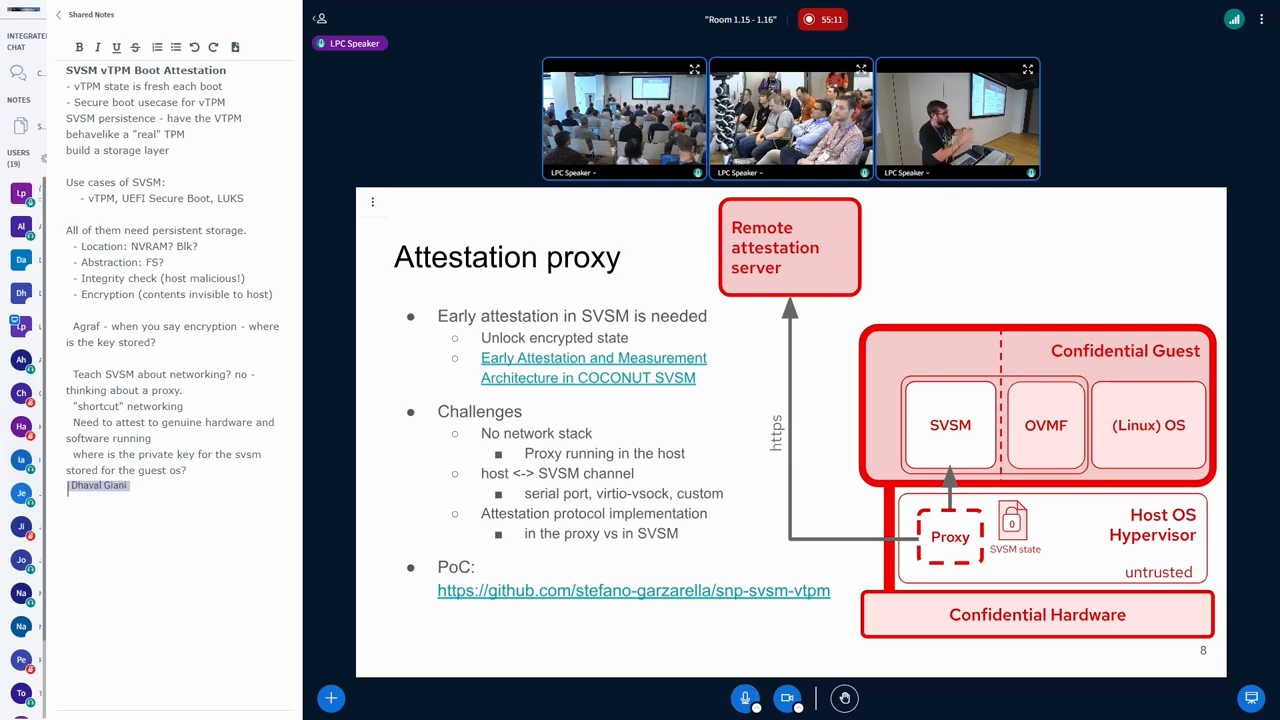
type("will be sto")
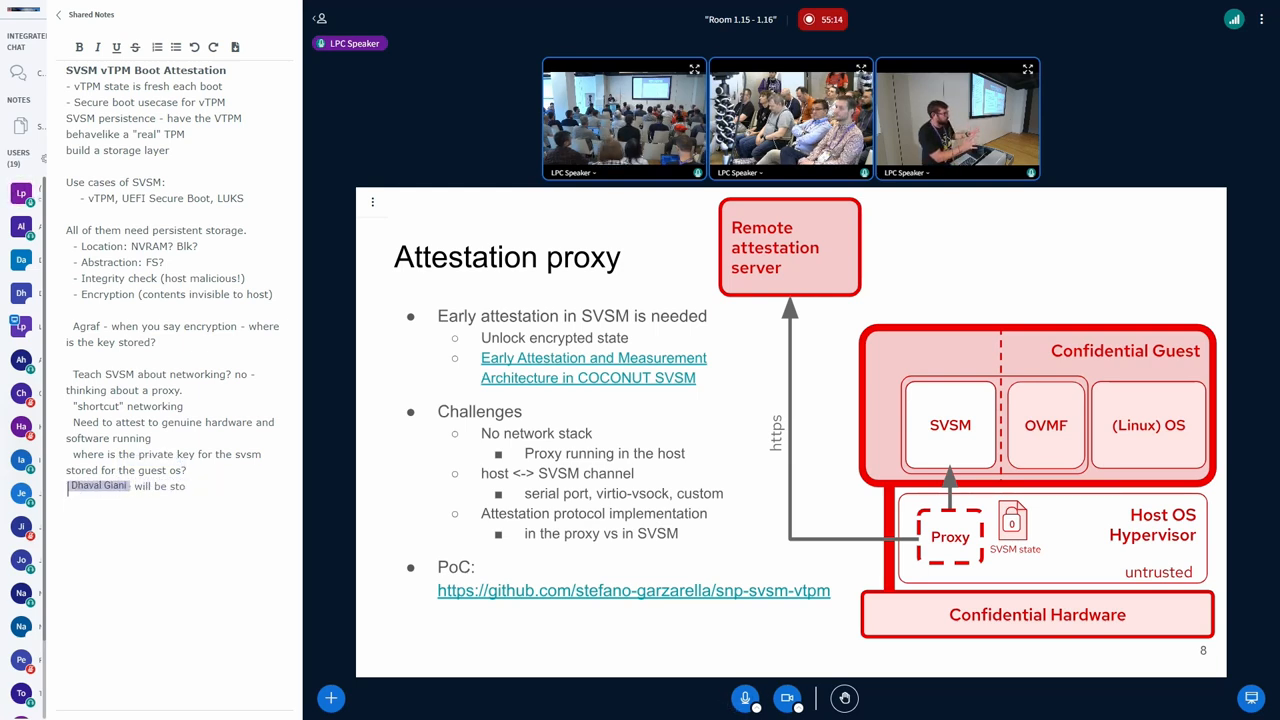
type("entire state will be stored encrpyed in the svsm")
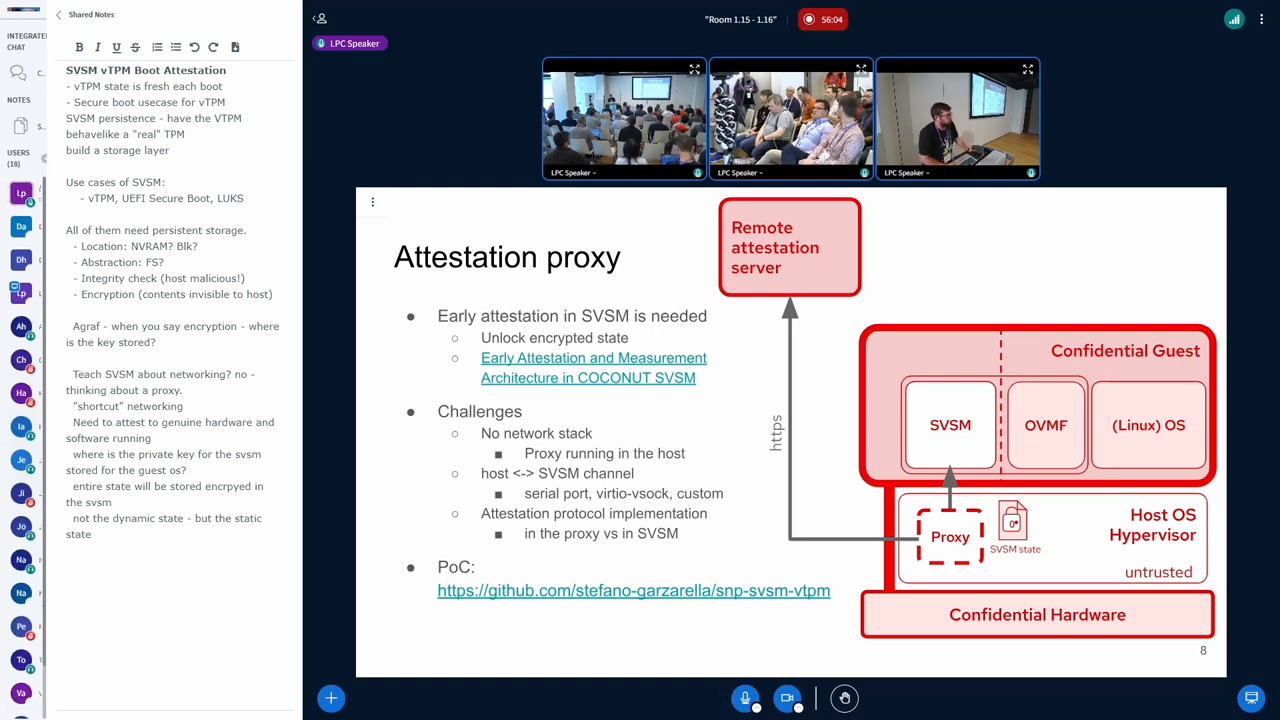
type("Attestation serv")
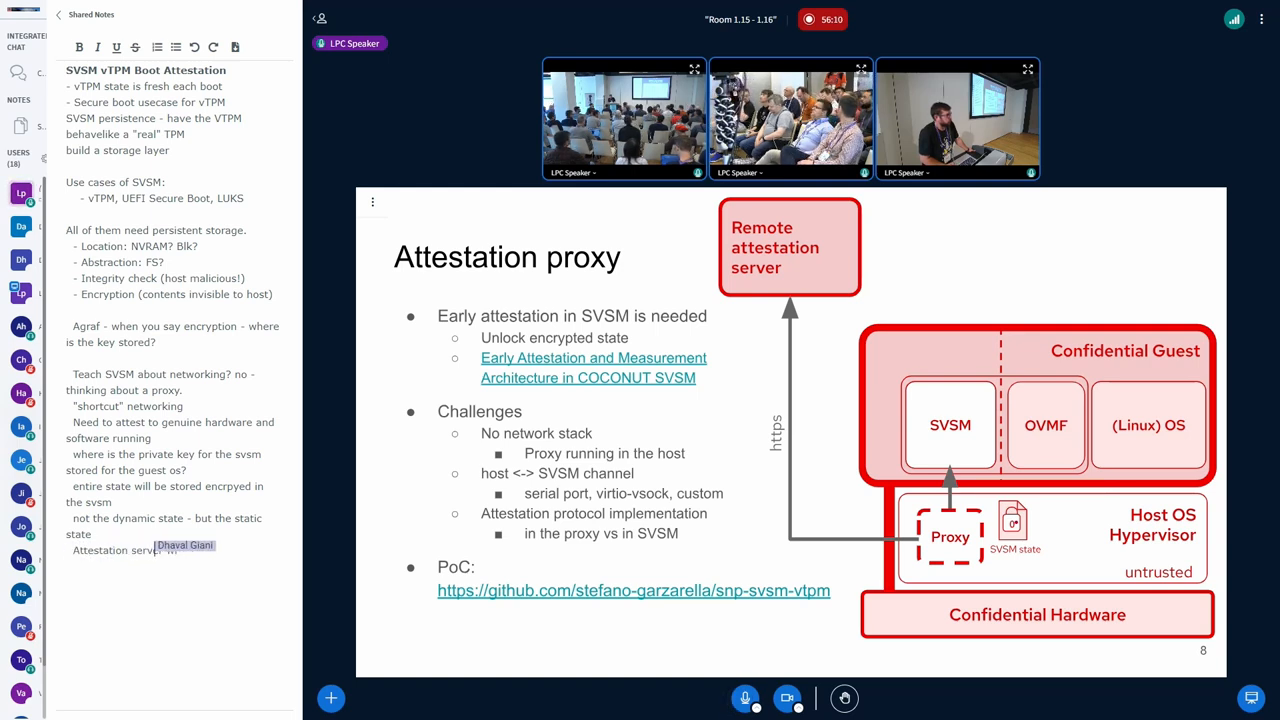
type("will be provided by")
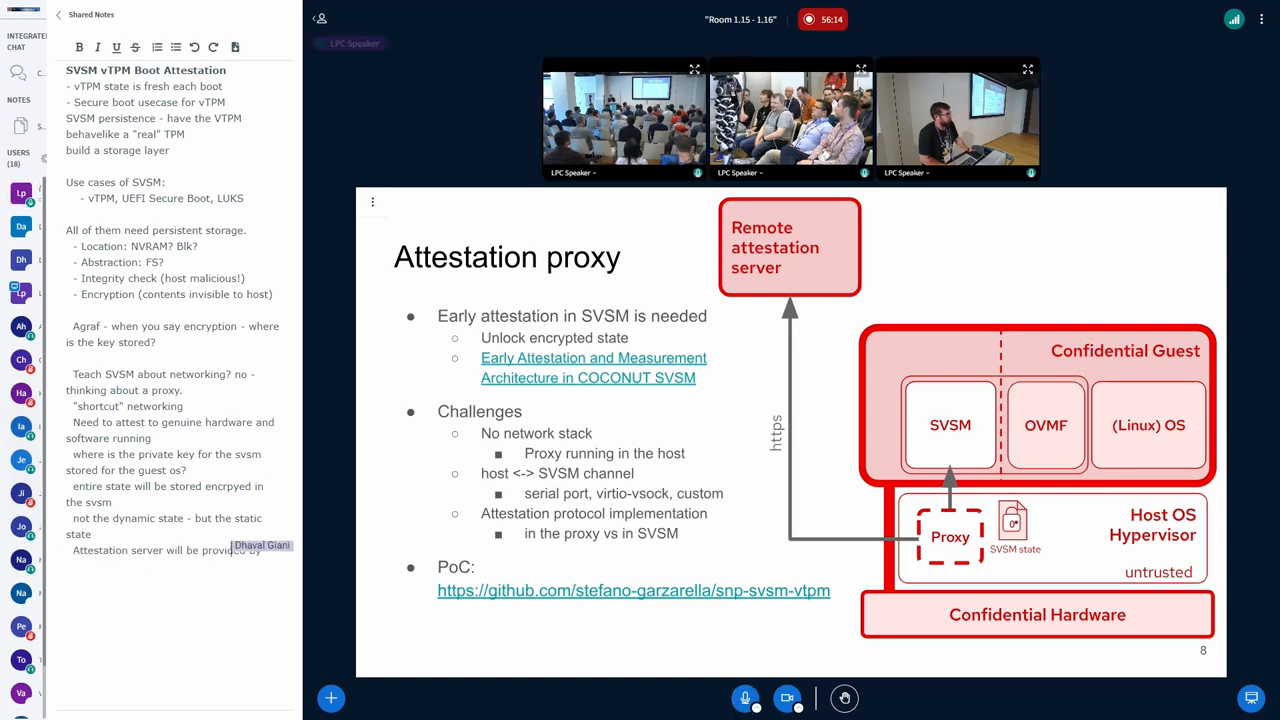
type("the")
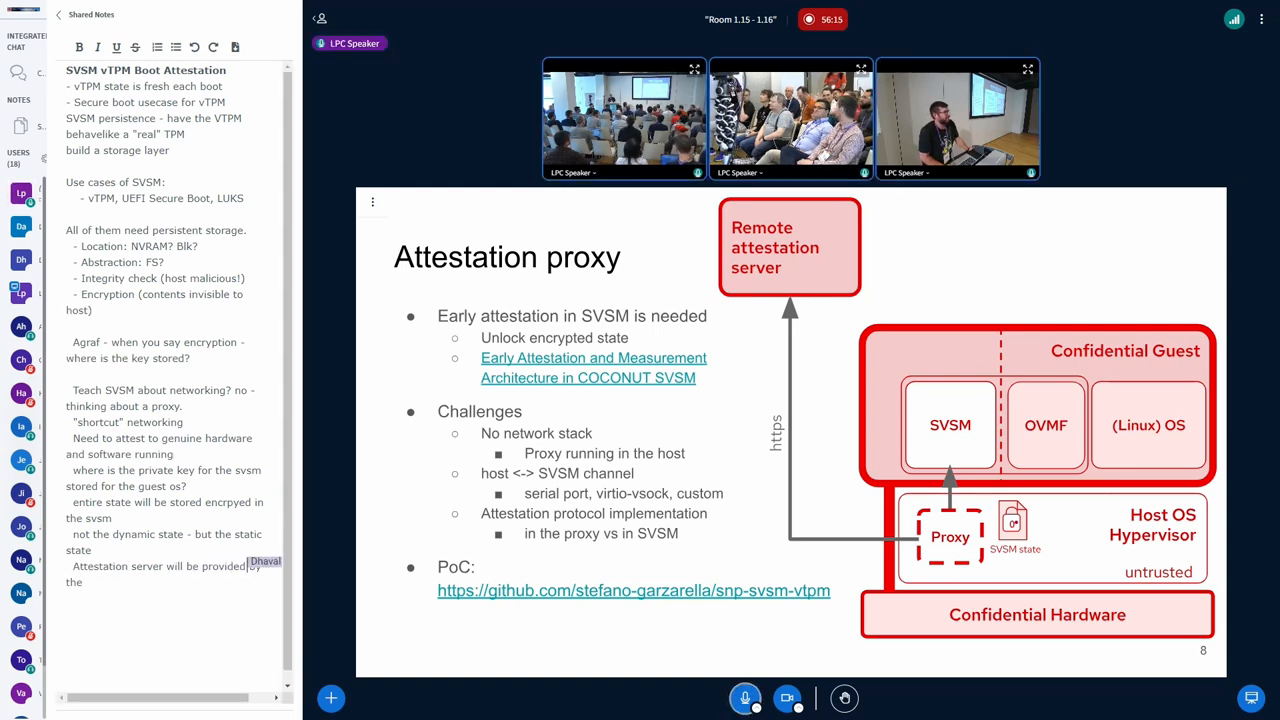
type("by the owner of the VM")
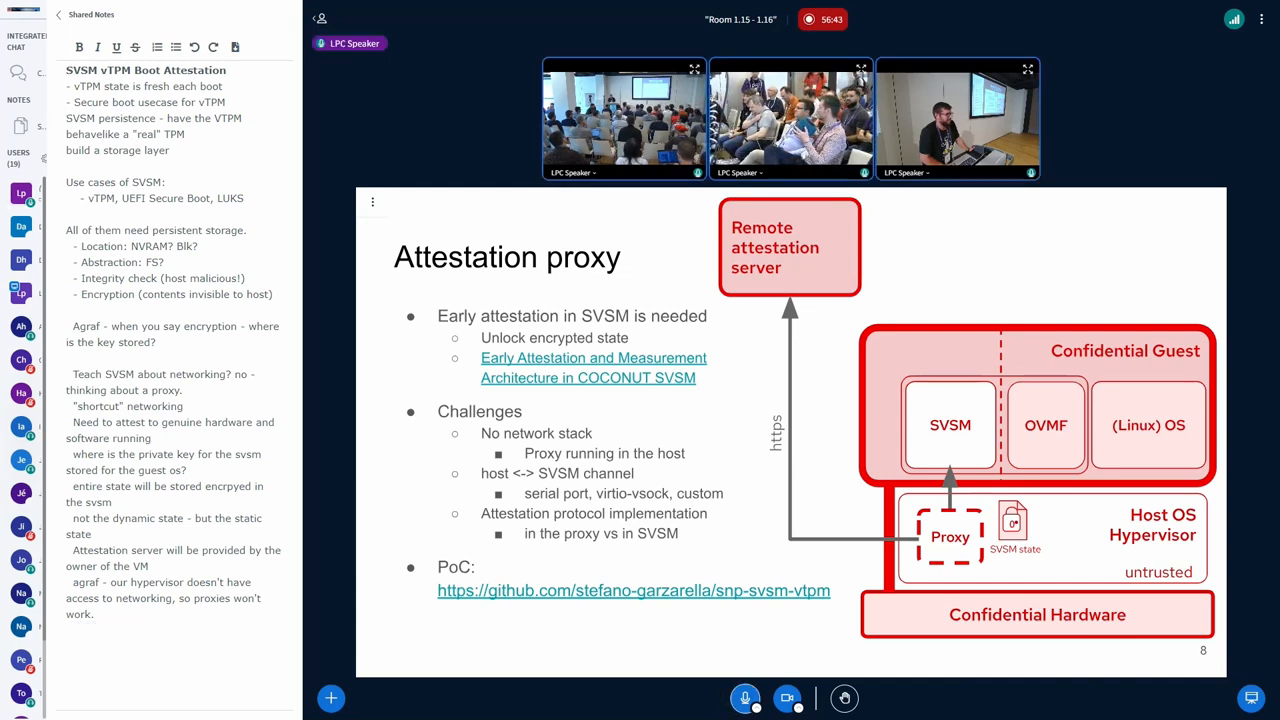
type("A")
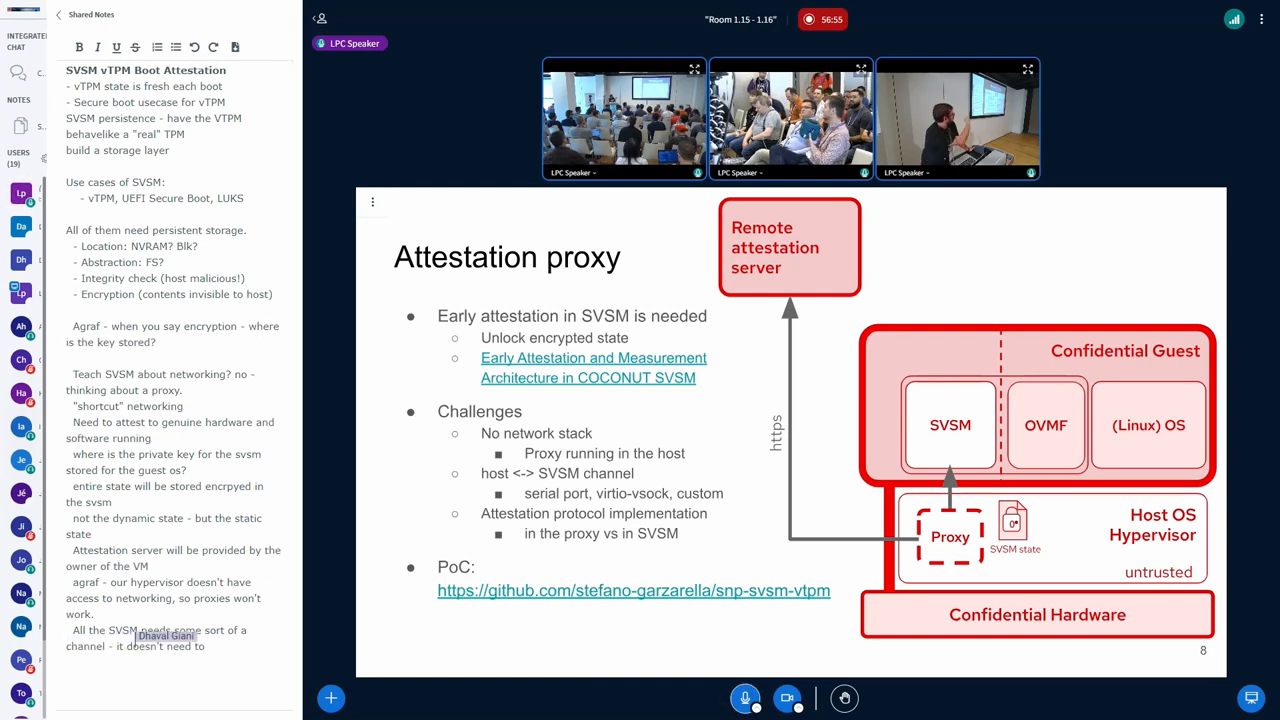
type("go to th")
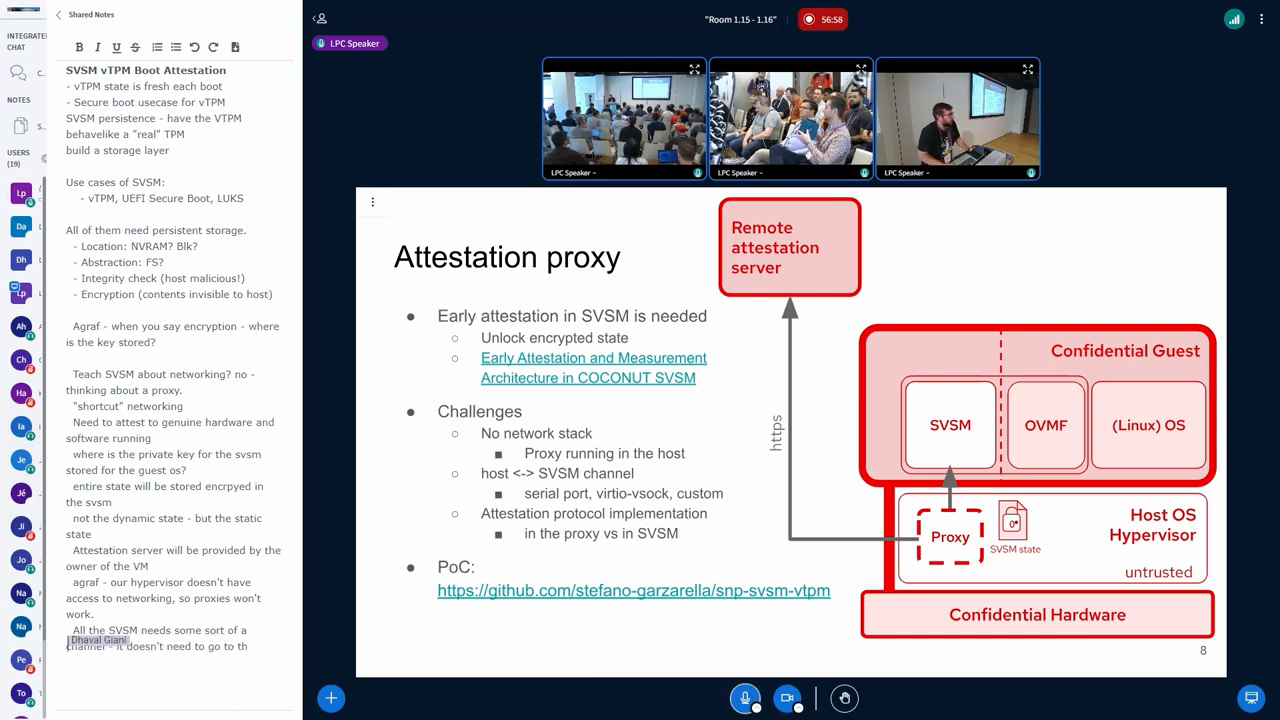
type("hypervisor.")
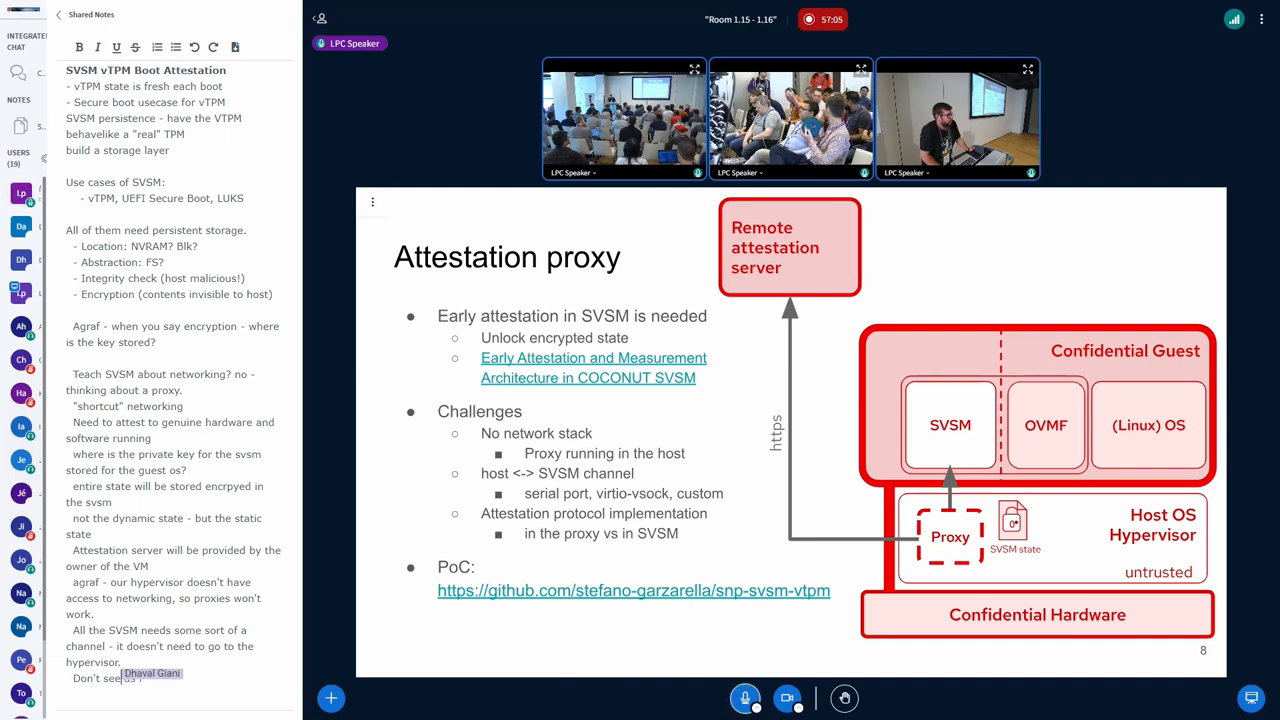
type("implementing a new")
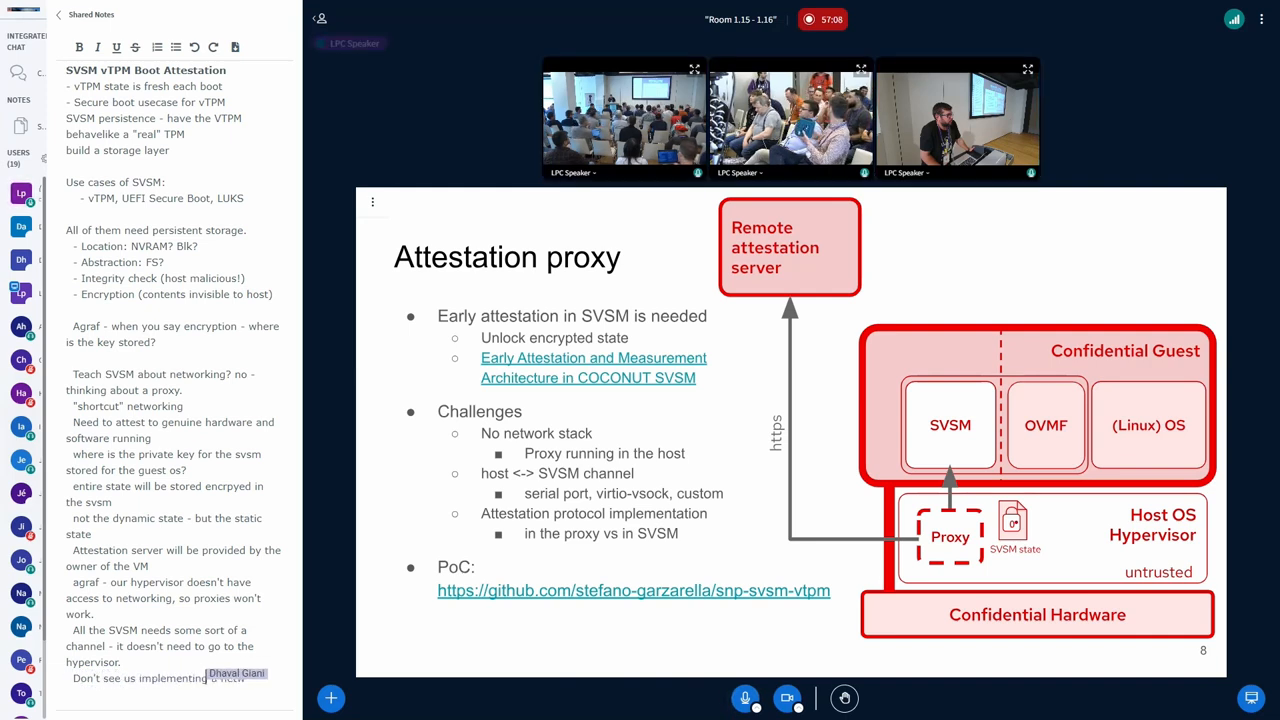